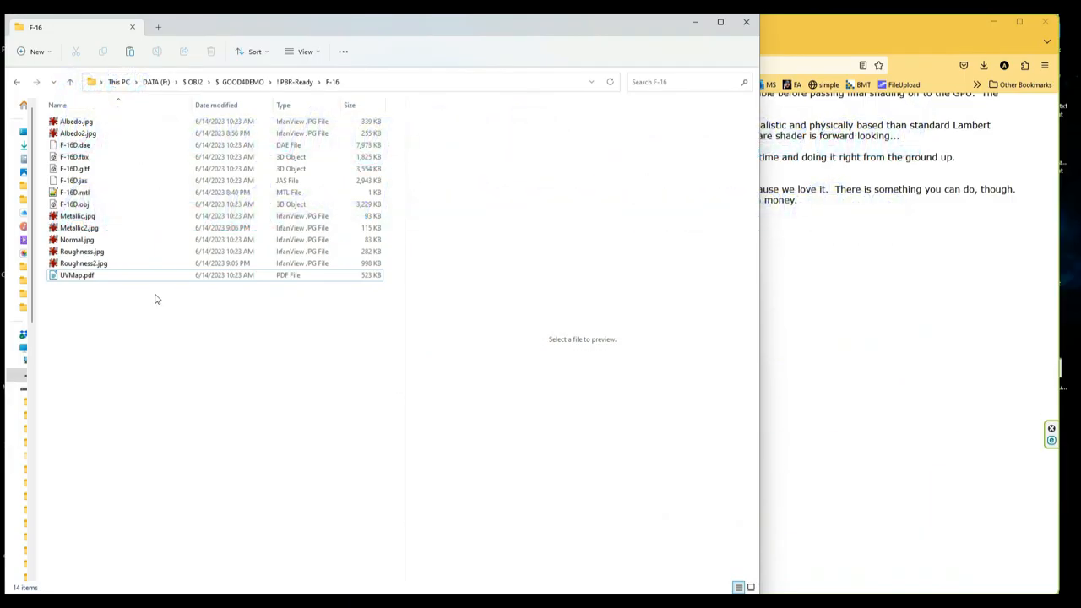
# - Browse the F-16 folder's model files and open F-16D.mtl in Notepad++
pyautogui.click(138, 358)
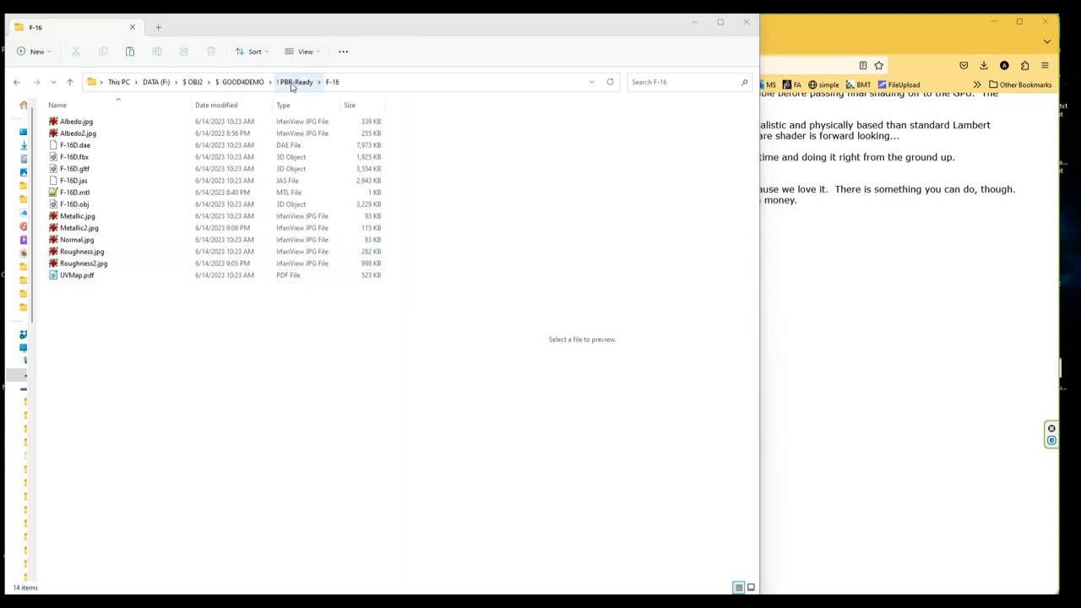
pyautogui.click(296, 81)
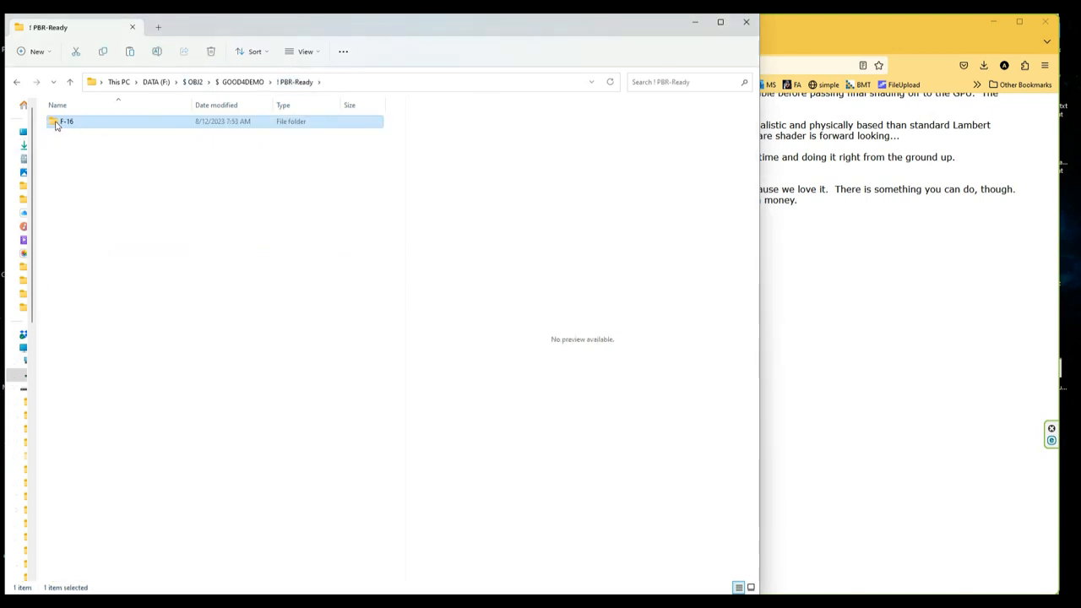
pyautogui.doubleClick(66, 121)
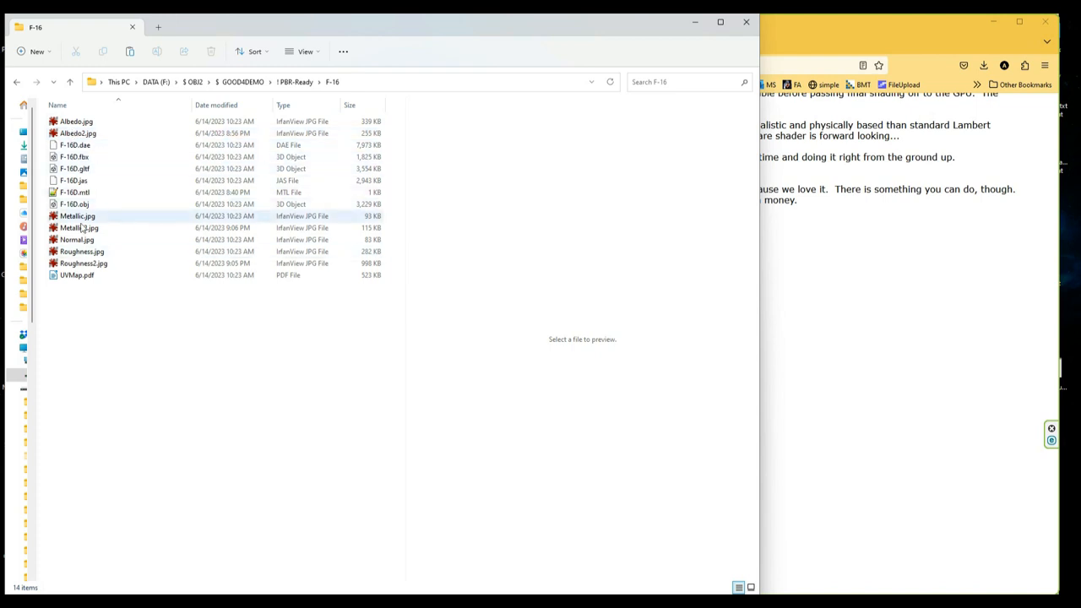
pyautogui.click(74, 203)
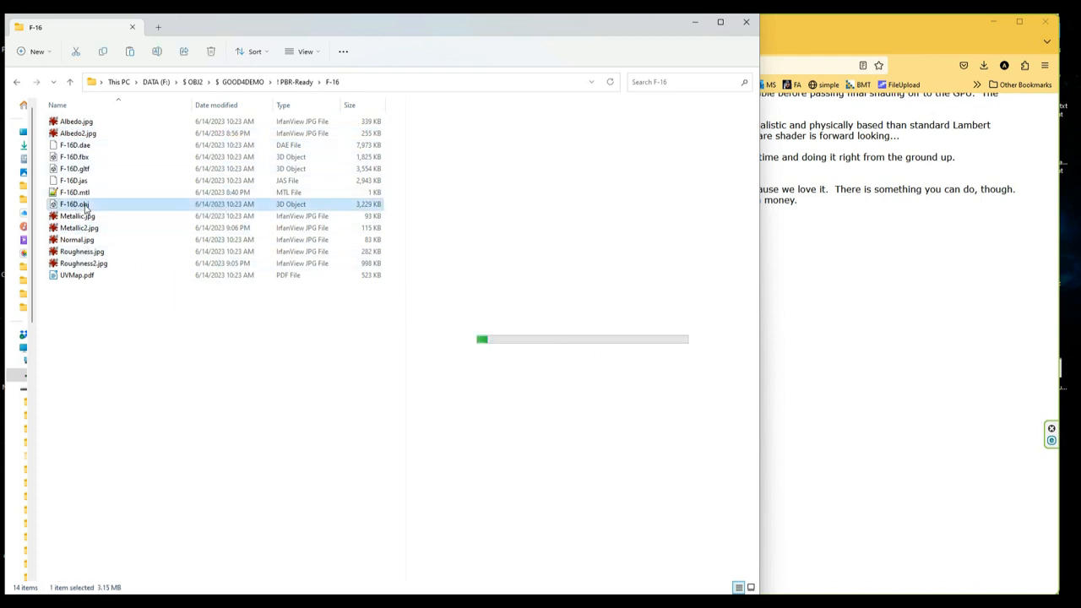
pyautogui.click(74, 179)
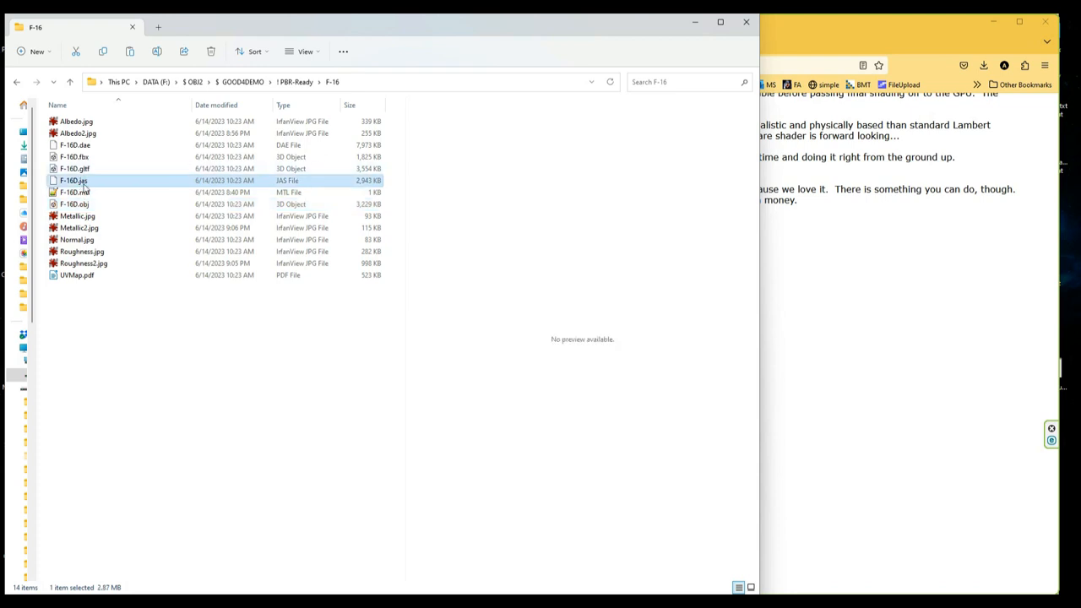
pyautogui.click(75, 193)
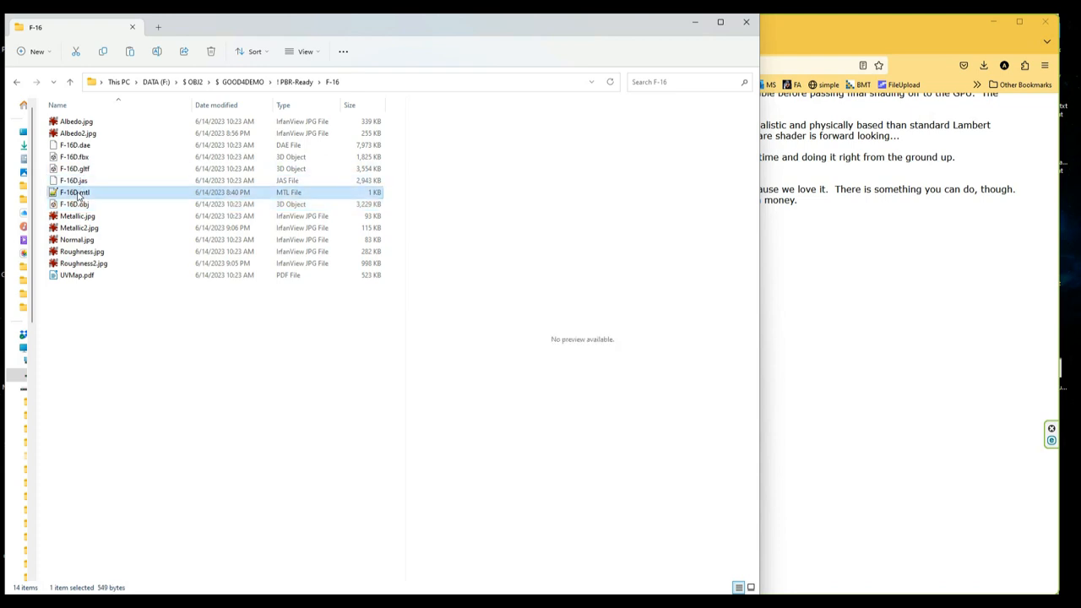
pyautogui.doubleClick(75, 193)
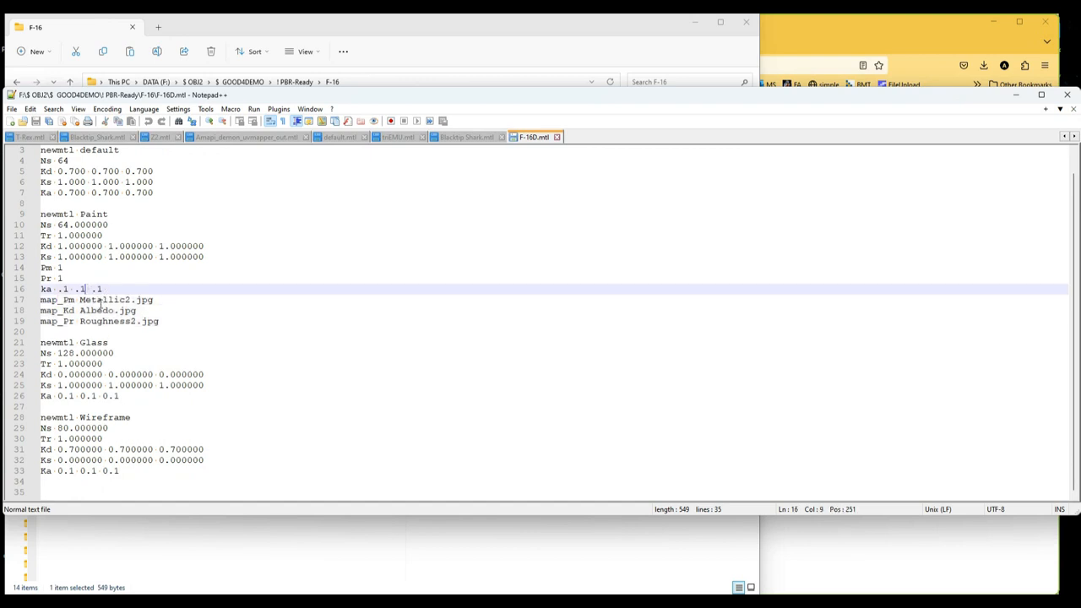
# - Inspect the Paint material's Albedo.jpg, Roughness2.jpg texture names and Kd colour values
pyautogui.doubleClick(110, 301)
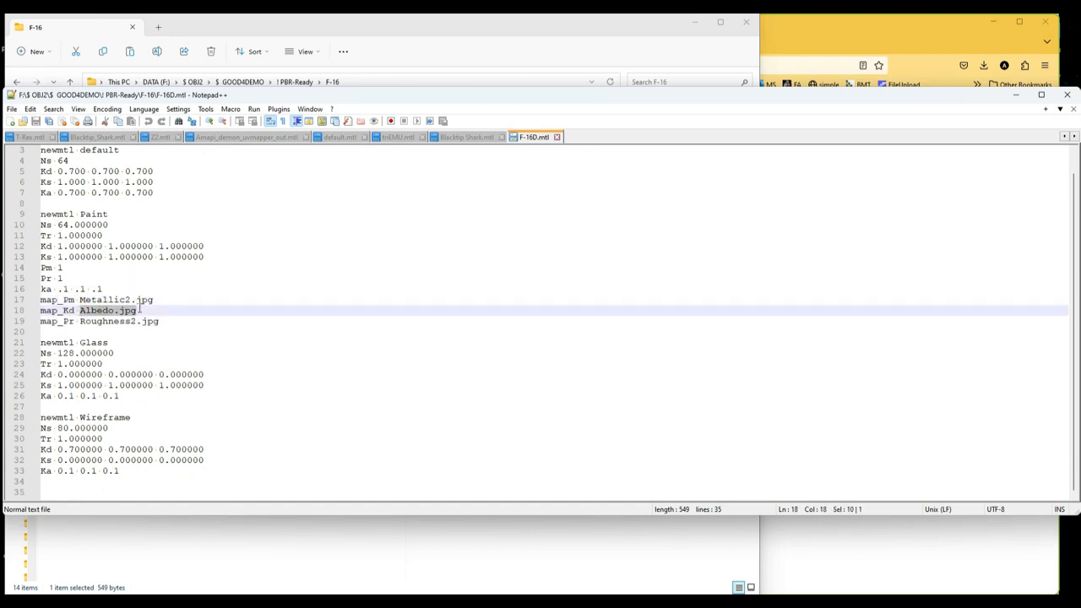
pyautogui.moveTo(132, 382)
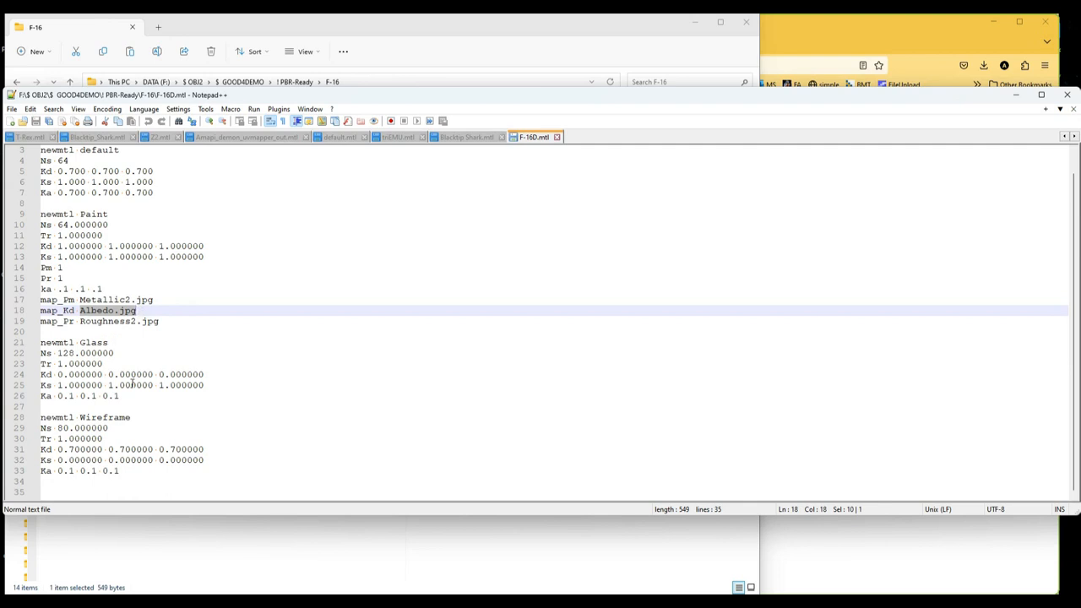
pyautogui.click(169, 329)
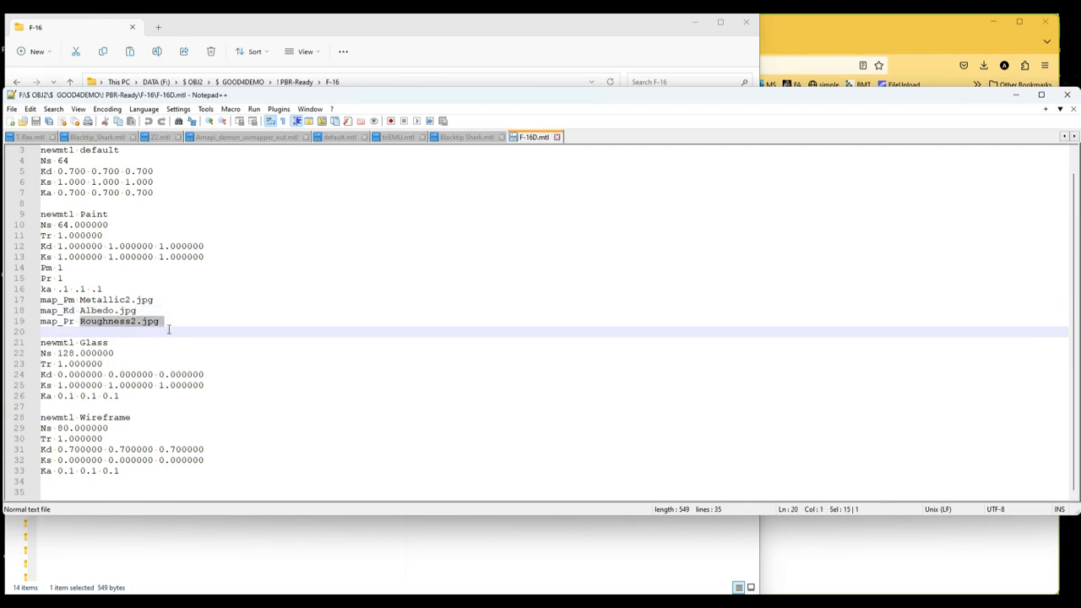
pyautogui.click(159, 321)
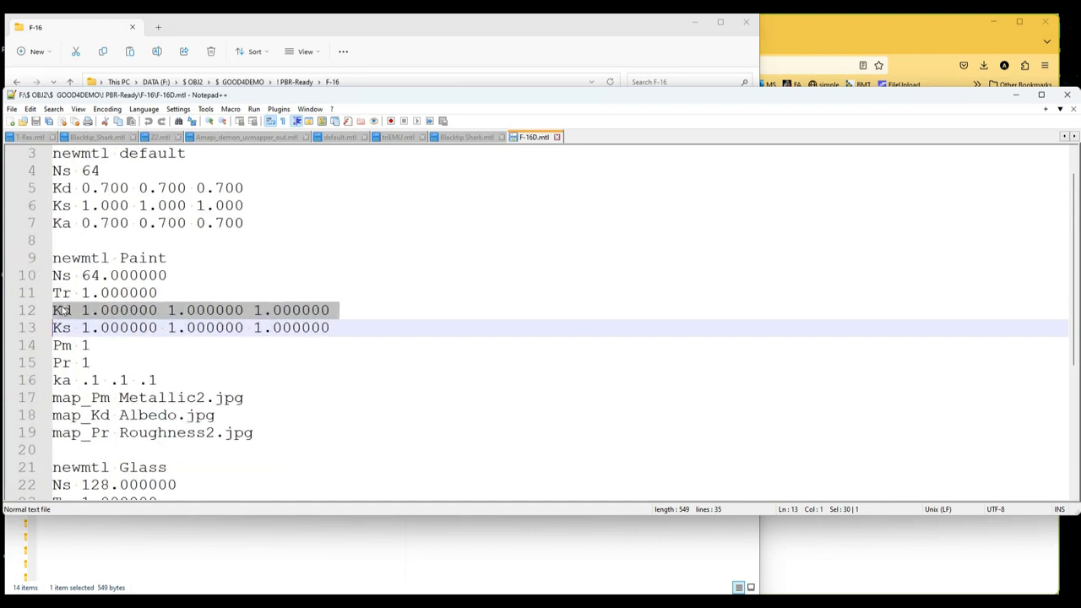
pyautogui.click(64, 311)
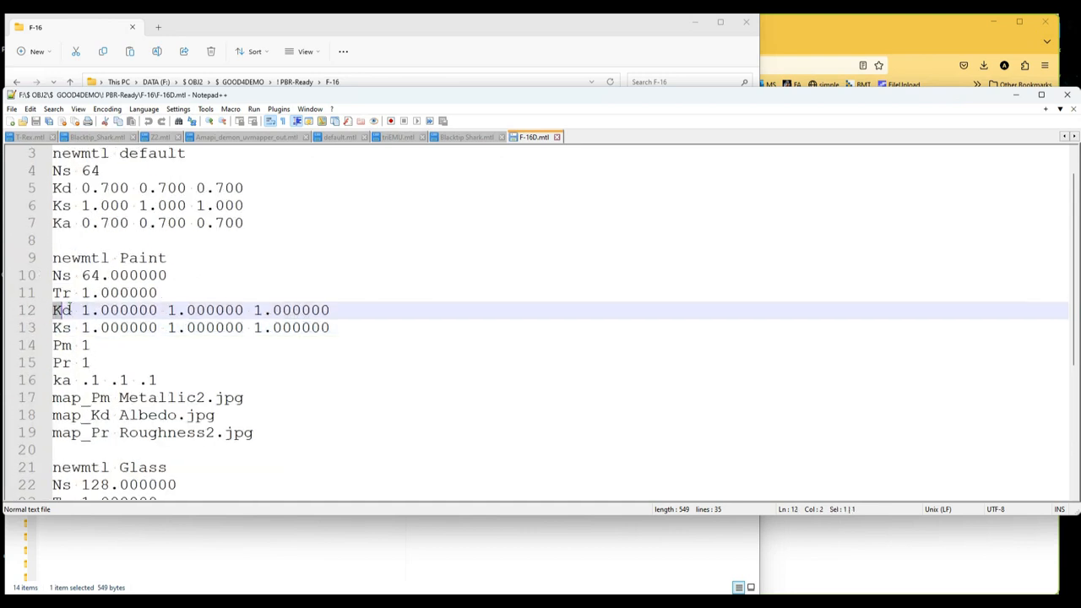
pyautogui.click(81, 310)
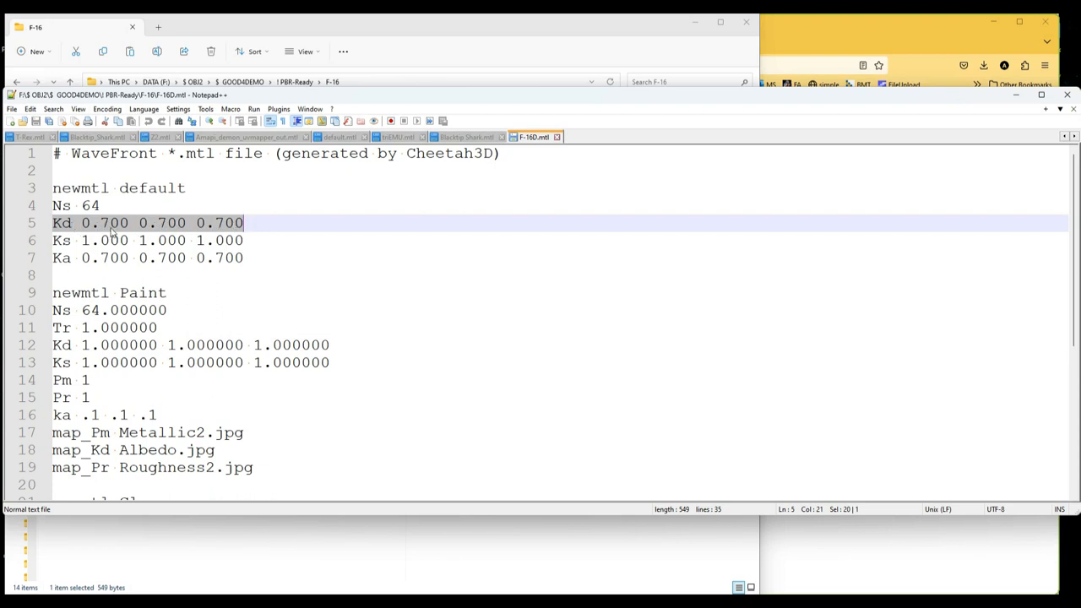
# - Edit the Glass material's Kd to 0.000000 0.000000 0.400000 and return to the Paint material name
pyautogui.scroll(-3)
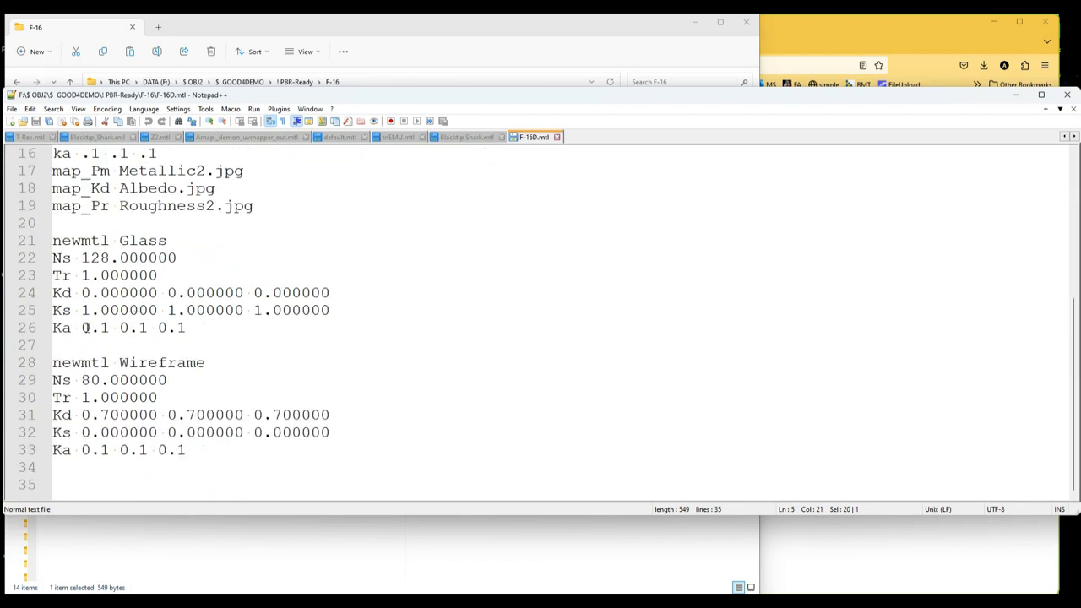
pyautogui.tripleClick(189, 294)
pyautogui.write('4')
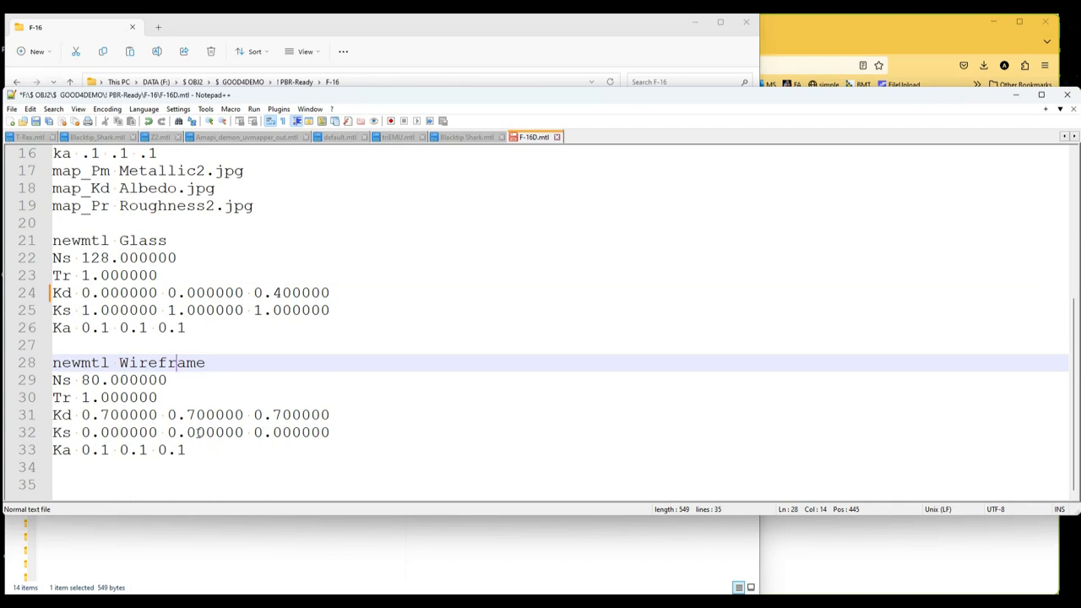
pyautogui.moveTo(213, 412)
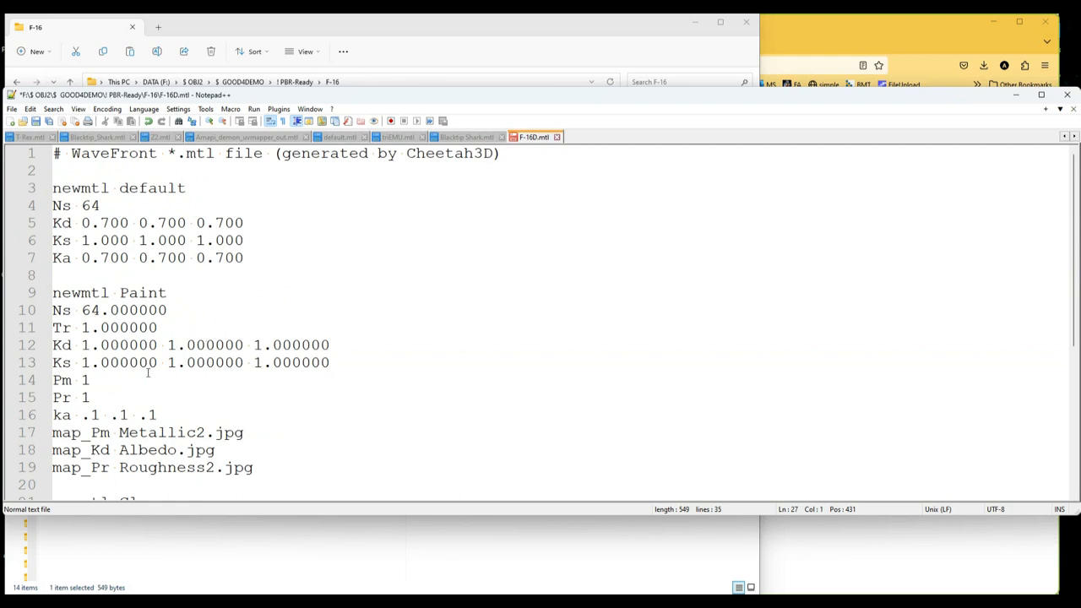
pyautogui.scroll(-3)
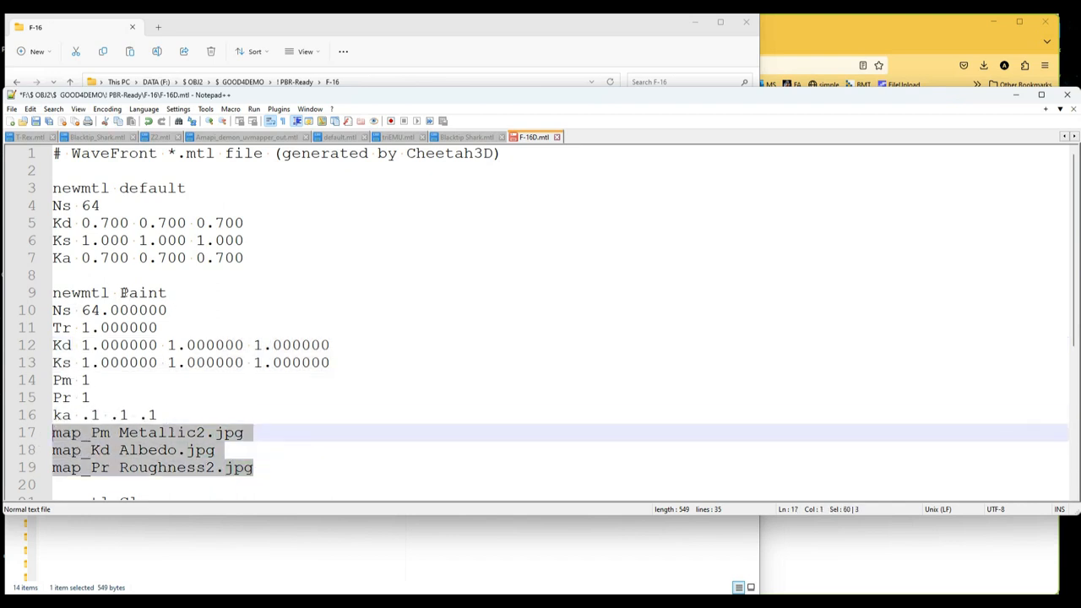
pyautogui.doubleClick(142, 293)
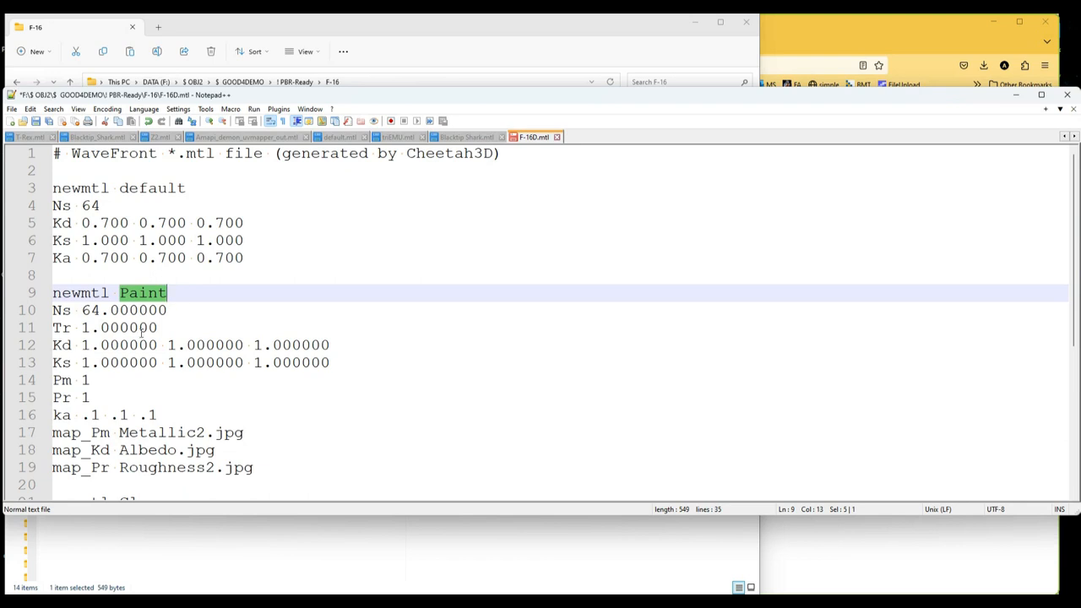
pyautogui.click(120, 432)
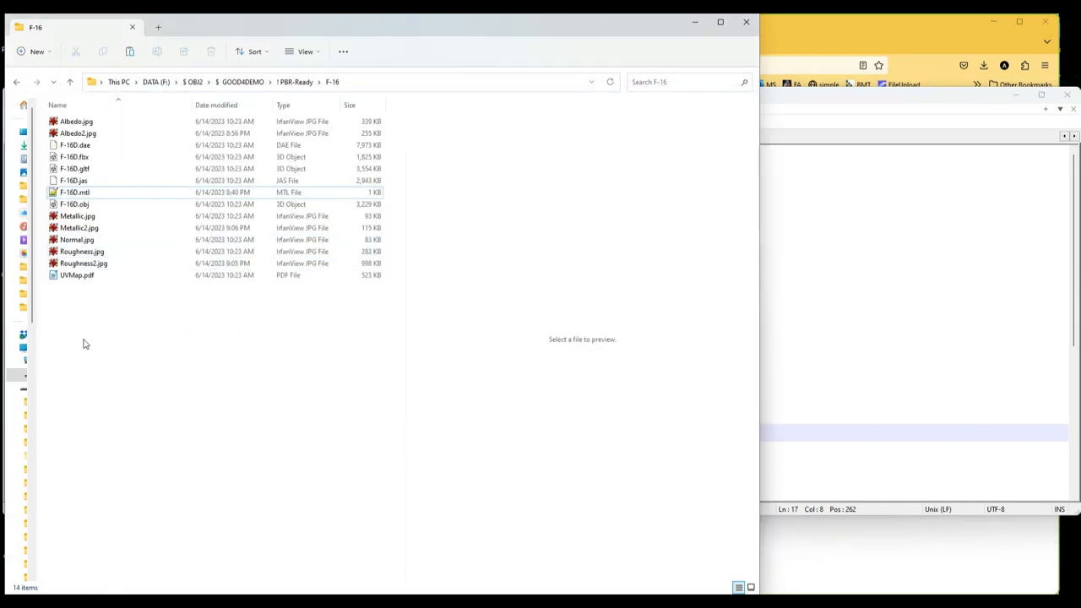
# - Select UVMap.pdf to preview the F-16 UV wireframe layout in the preview pane
pyautogui.click(78, 274)
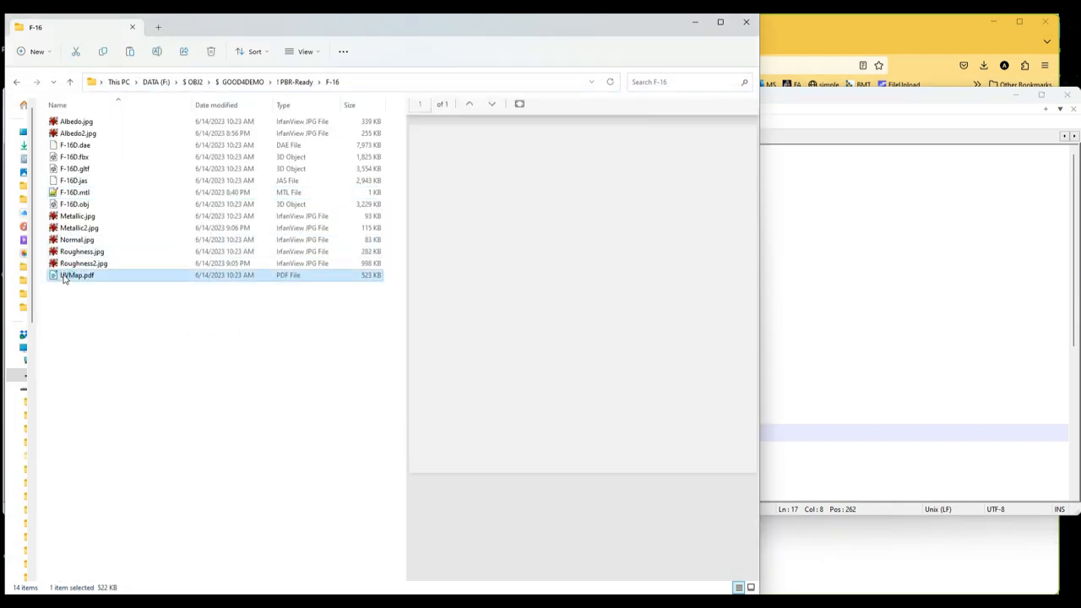
pyautogui.click(78, 274)
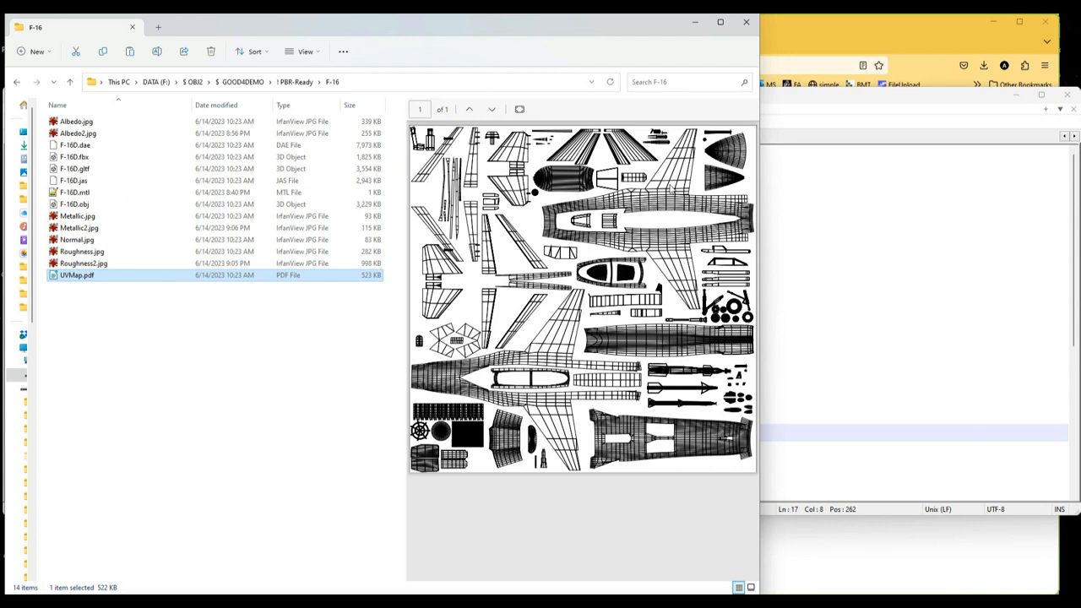
pyautogui.moveTo(578, 436)
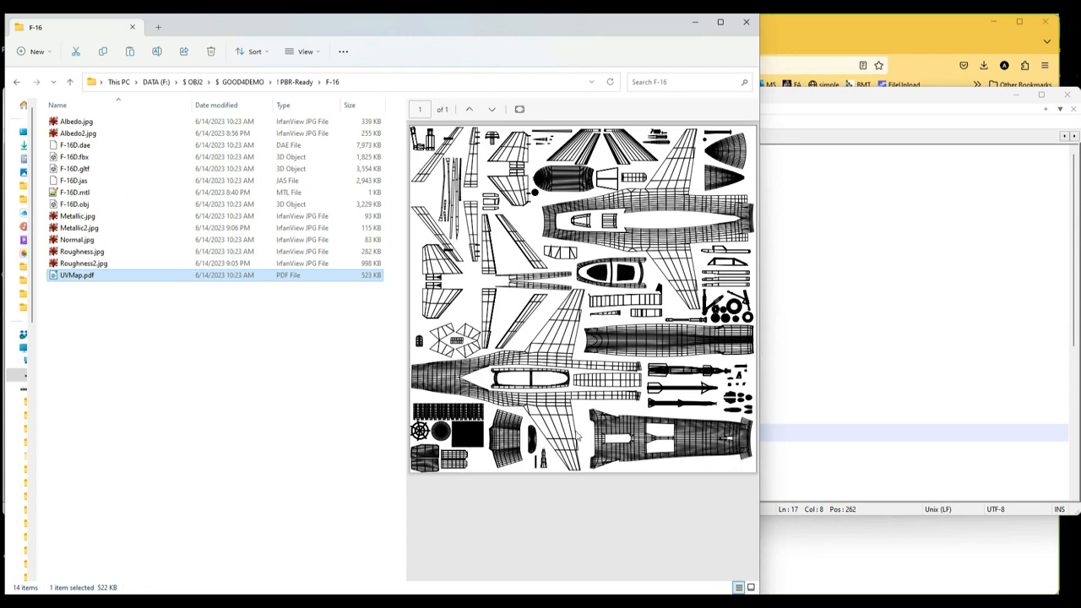
pyautogui.moveTo(464, 316)
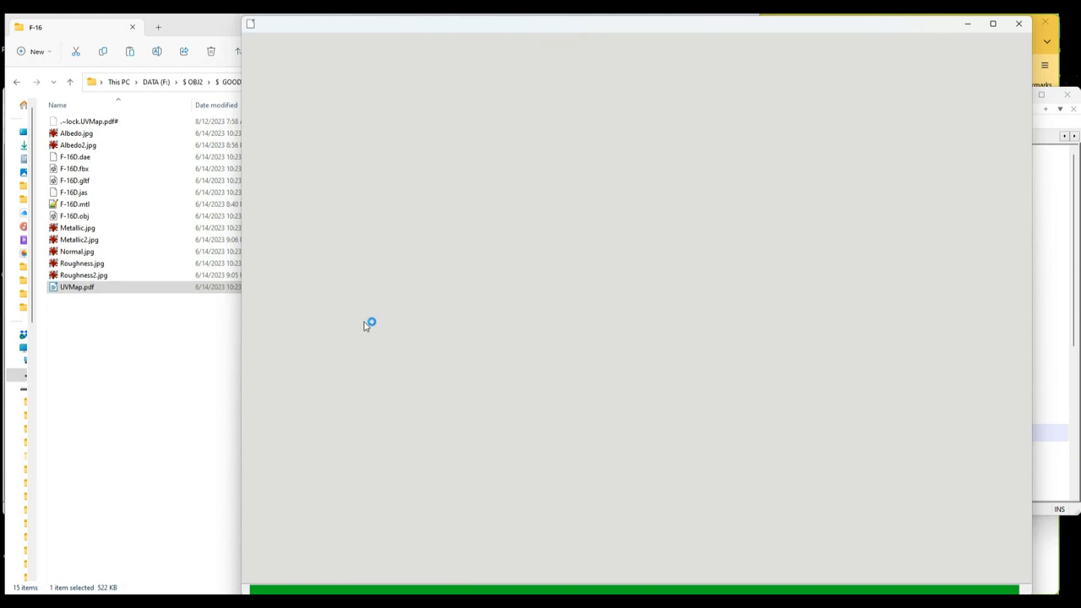
# - Open UVMap.pdf in LibreOffice Draw and start exporting it as UVMap.png to the F-16 folder
pyautogui.doubleClick(78, 287)
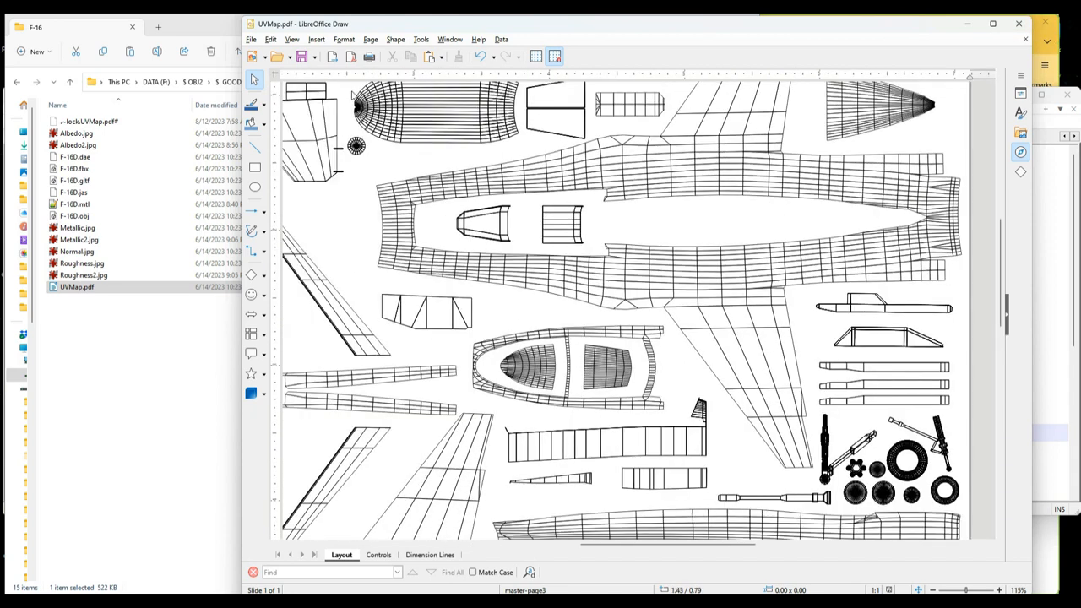
pyautogui.click(250, 39)
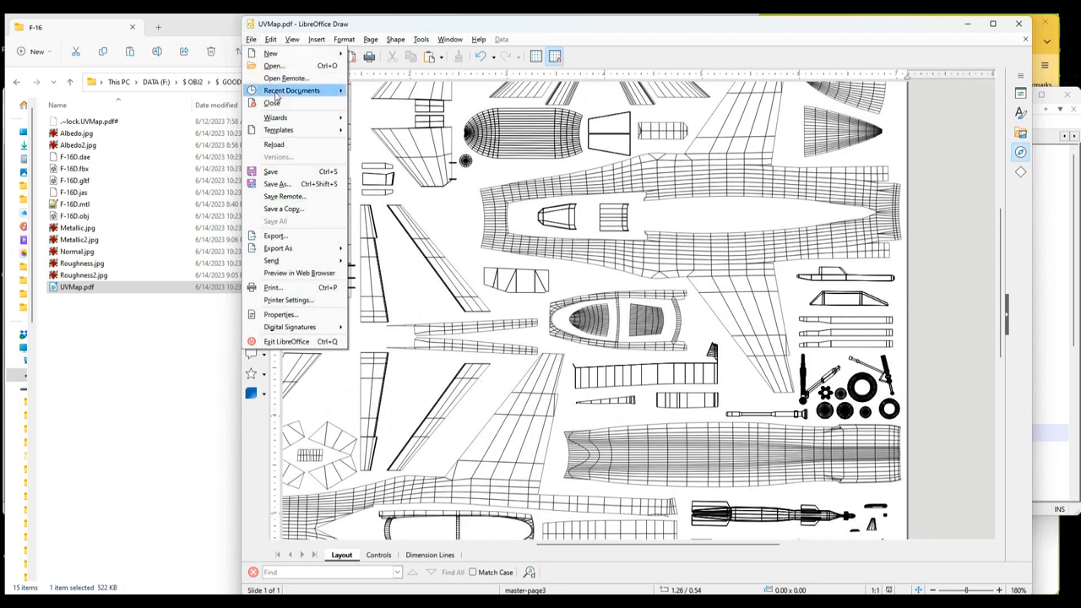
pyautogui.moveTo(277, 184)
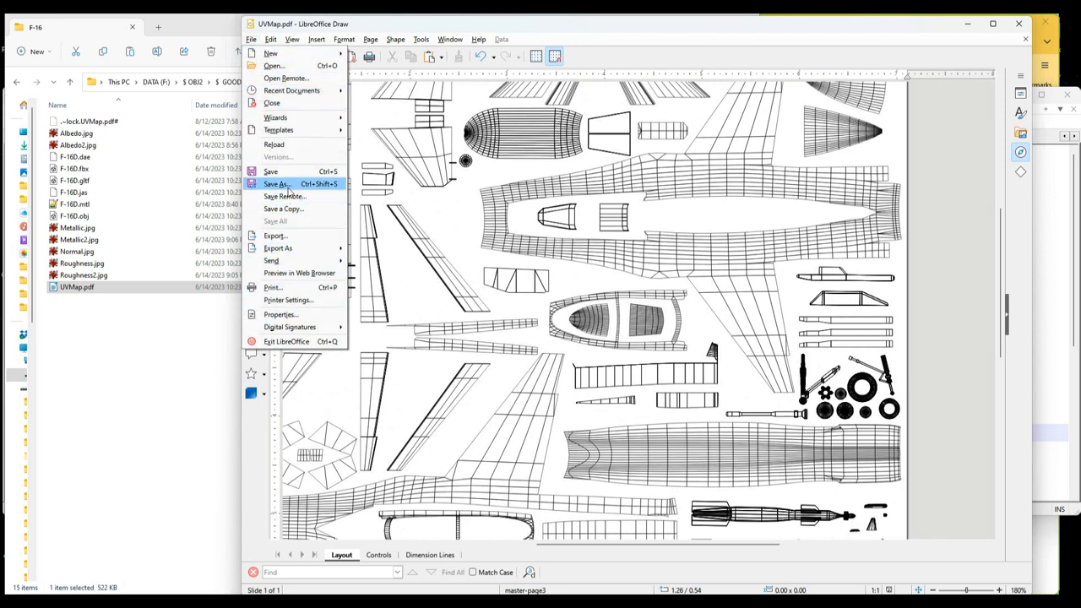
pyautogui.moveTo(297, 246)
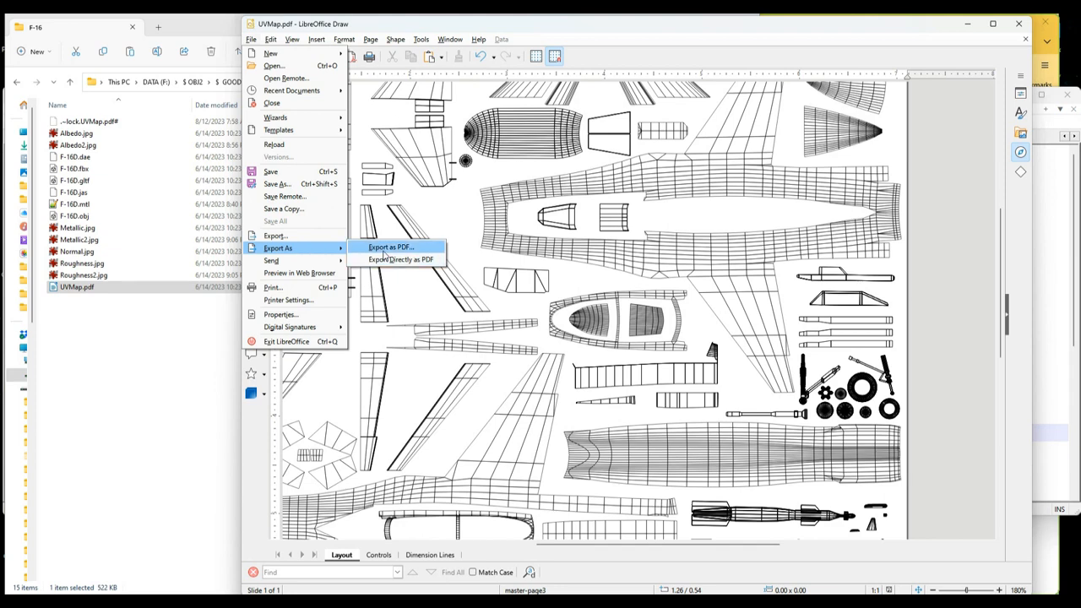
pyautogui.click(388, 247)
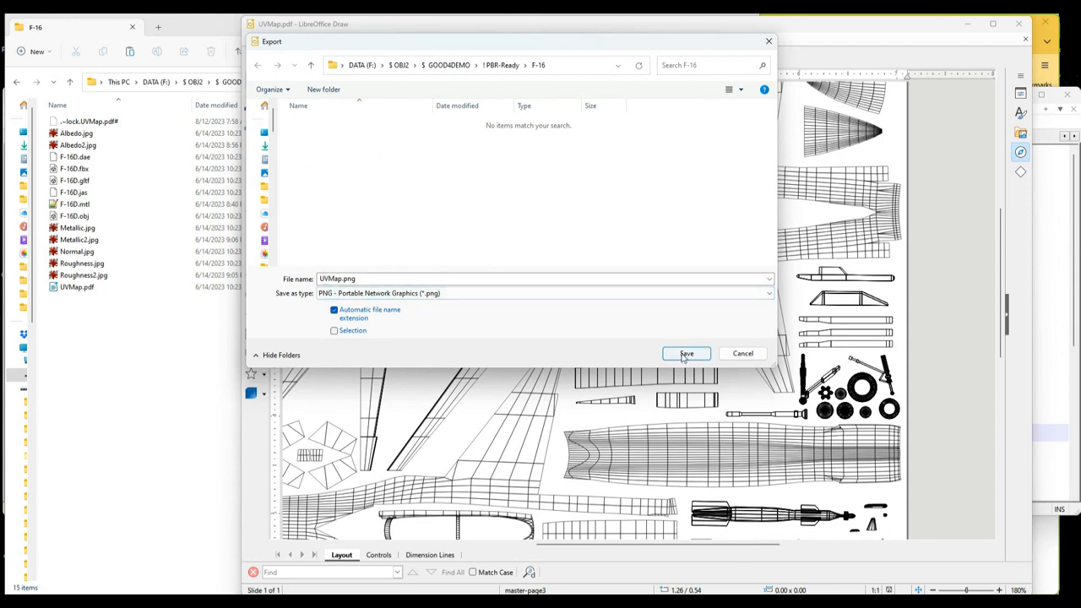
# - Save UVMap.png sized in pixels at 1024 by 1024 and confirm the export
pyautogui.click(686, 353)
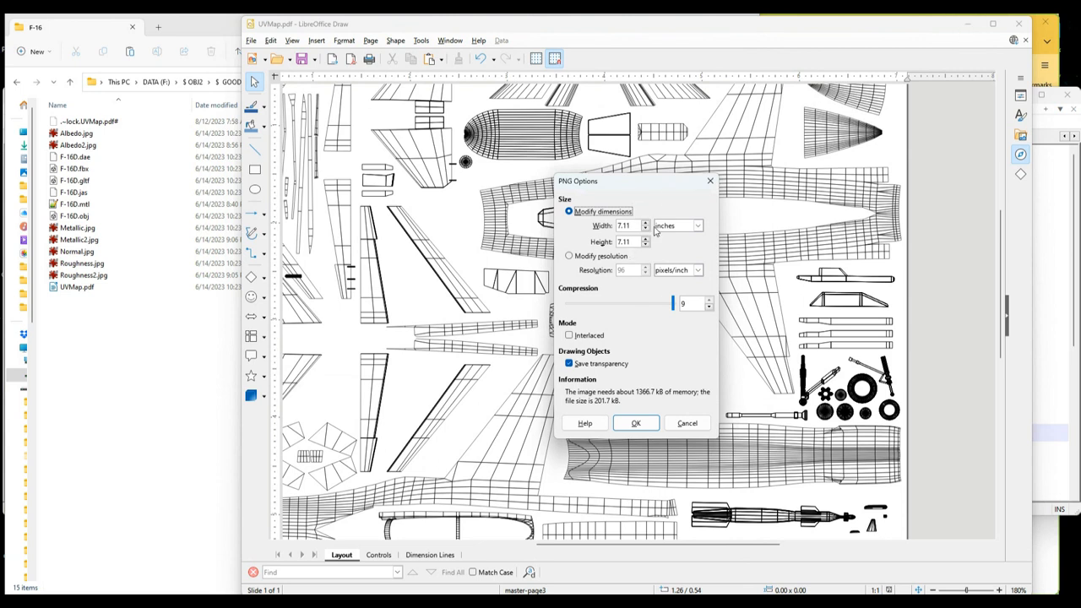
pyautogui.click(697, 226)
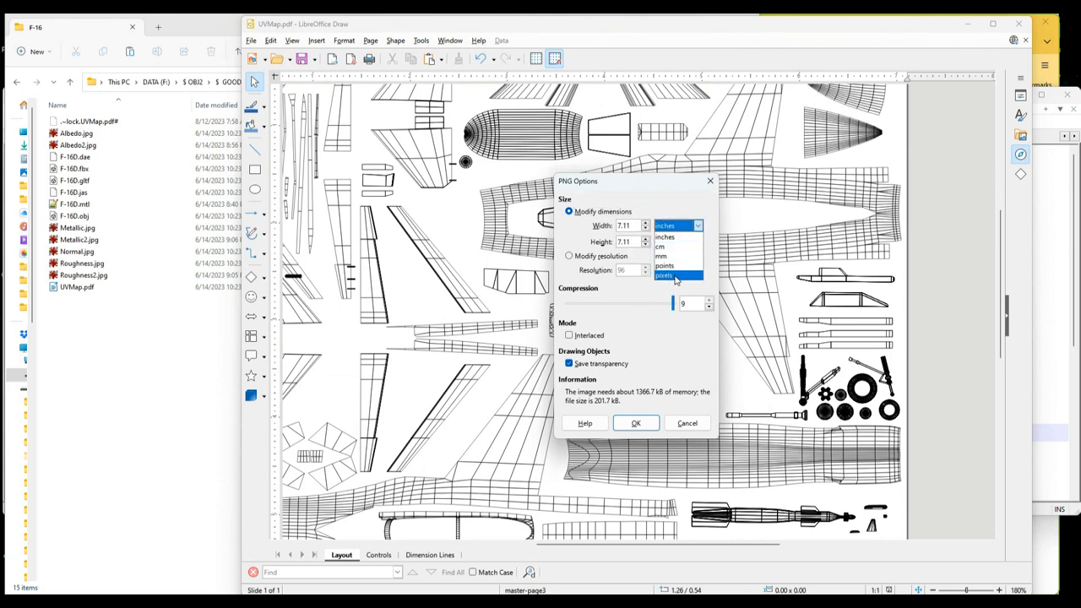
pyautogui.click(665, 277)
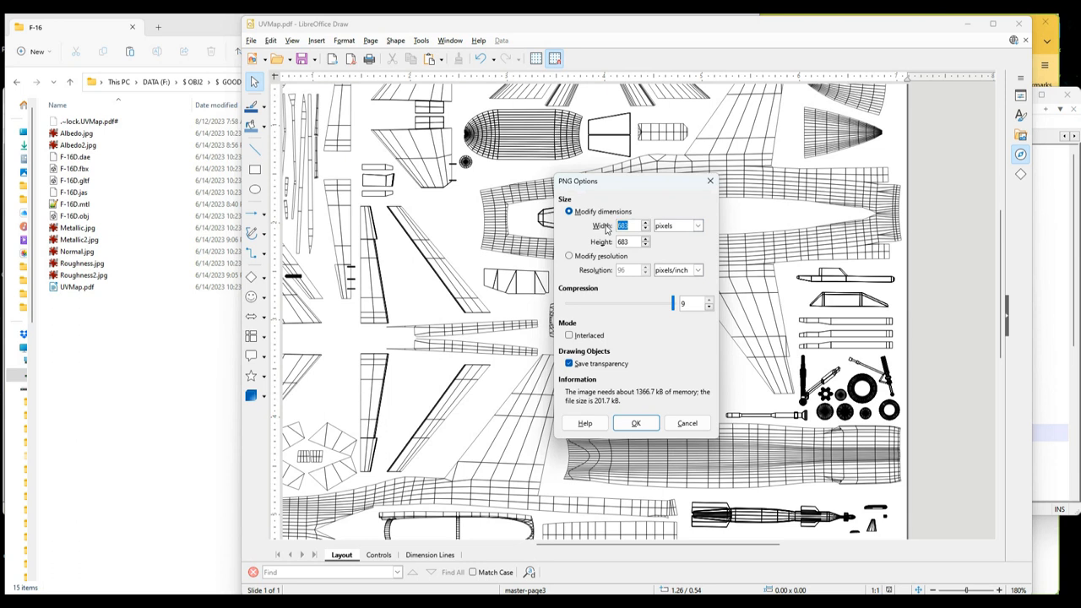
pyautogui.write('1024')
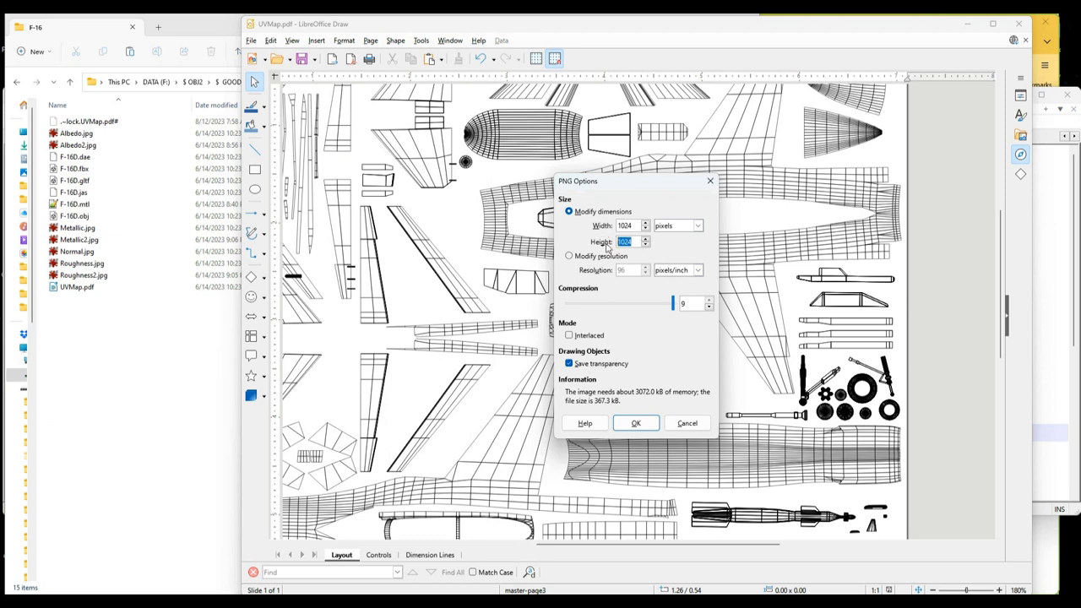
pyautogui.write('102')
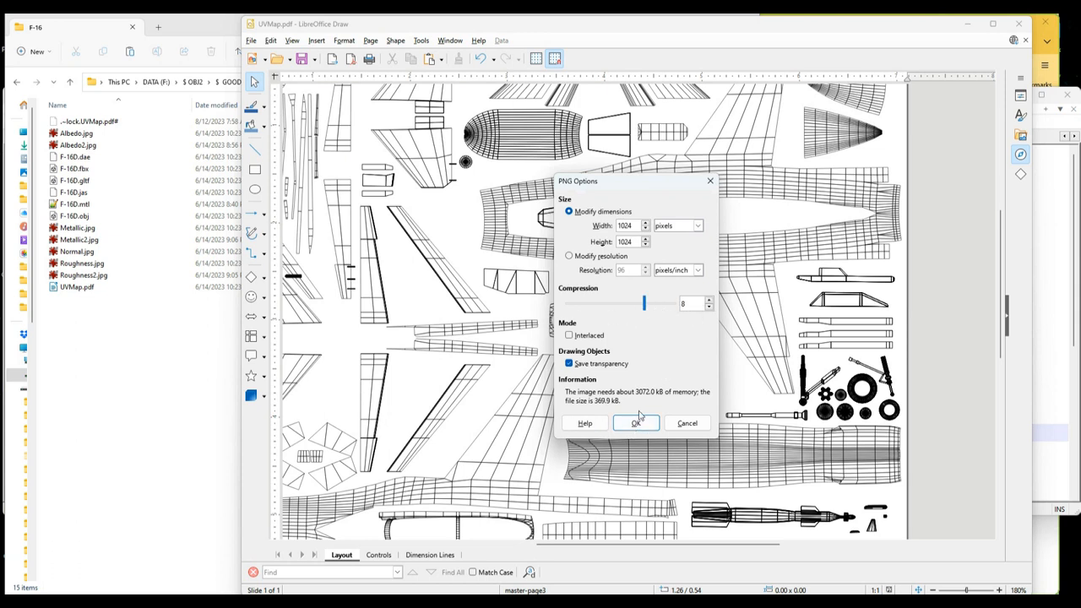
pyautogui.click(635, 422)
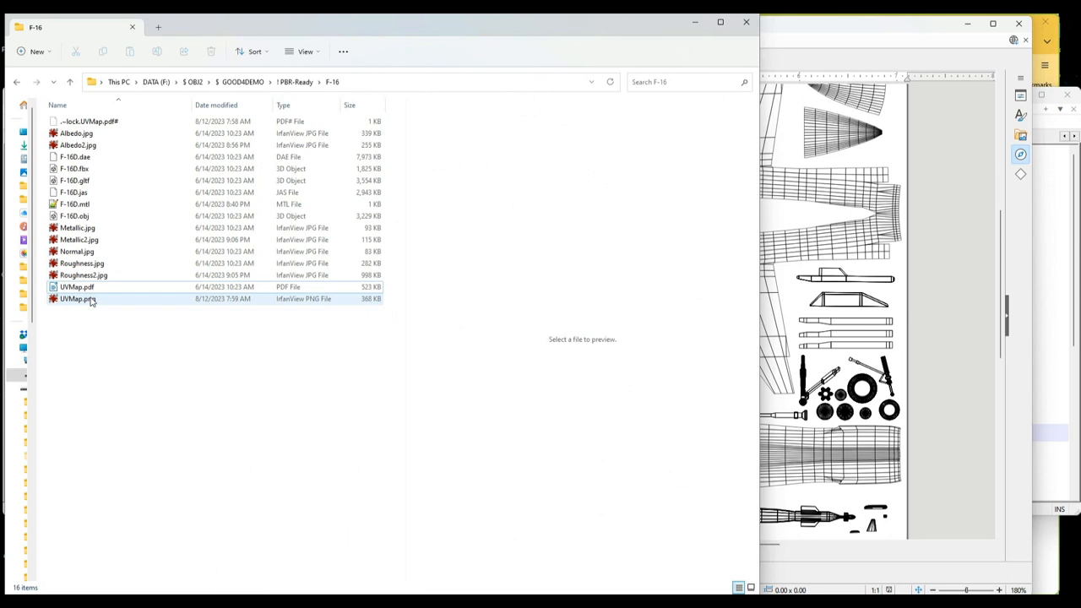
# - Preview the exported UVMap.png and check it in IrfanView
pyautogui.click(78, 298)
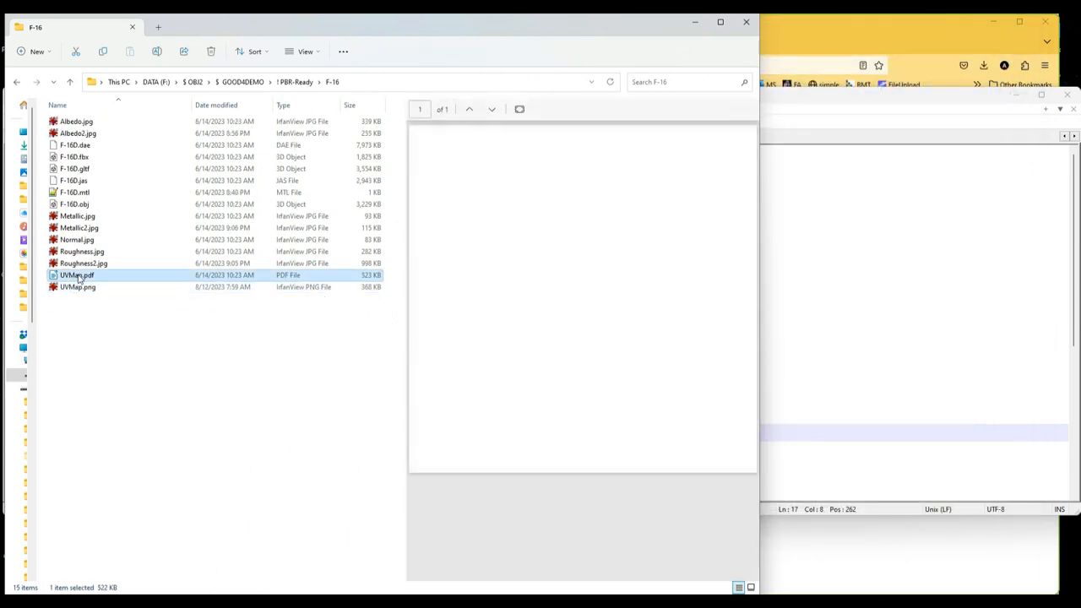
pyautogui.click(77, 287)
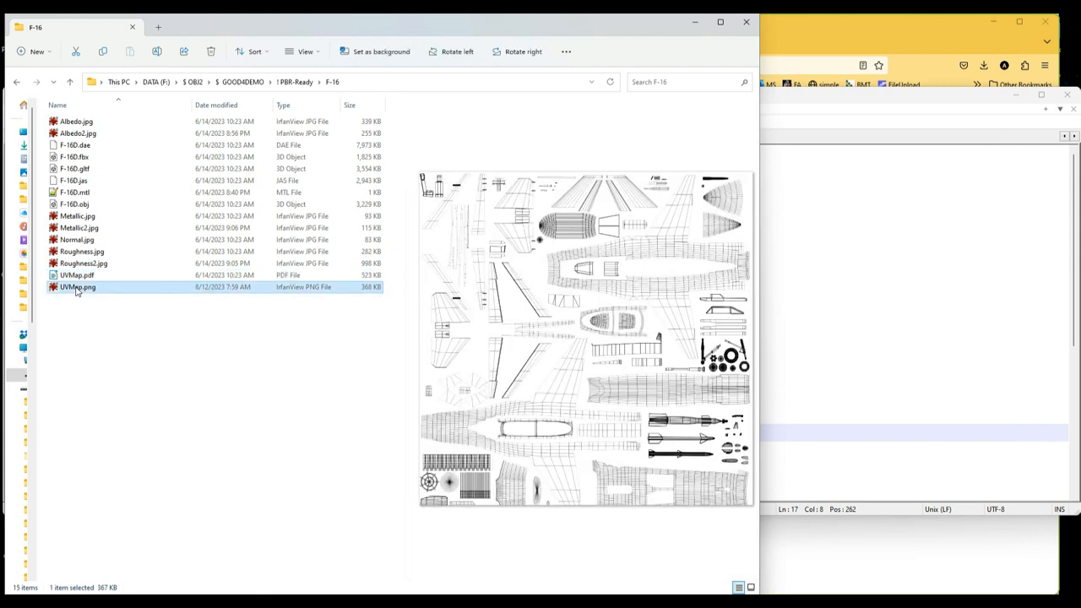
pyautogui.doubleClick(78, 287)
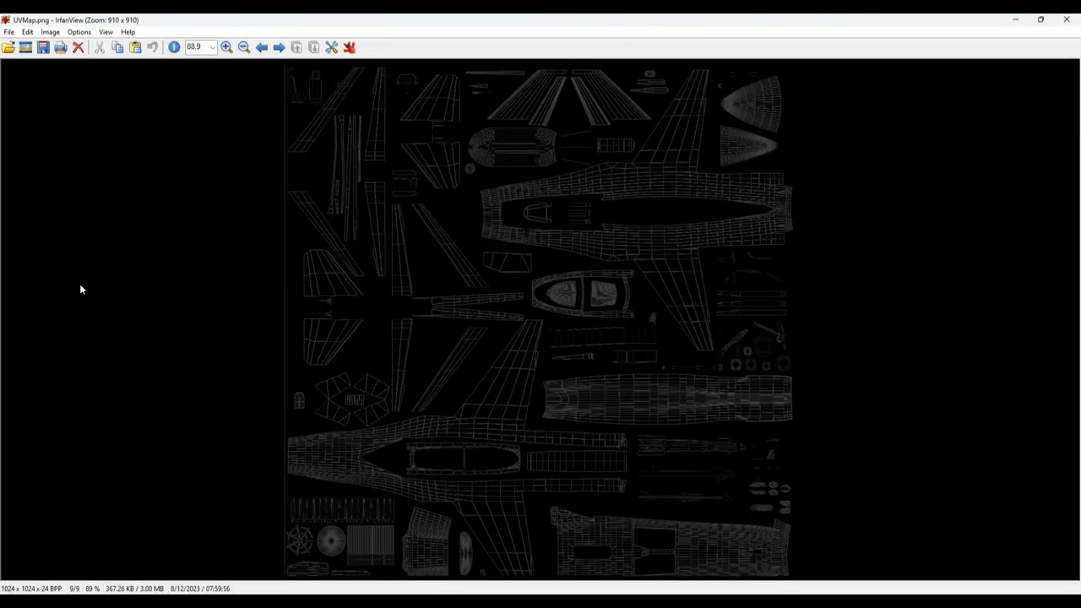
pyautogui.moveTo(449, 255)
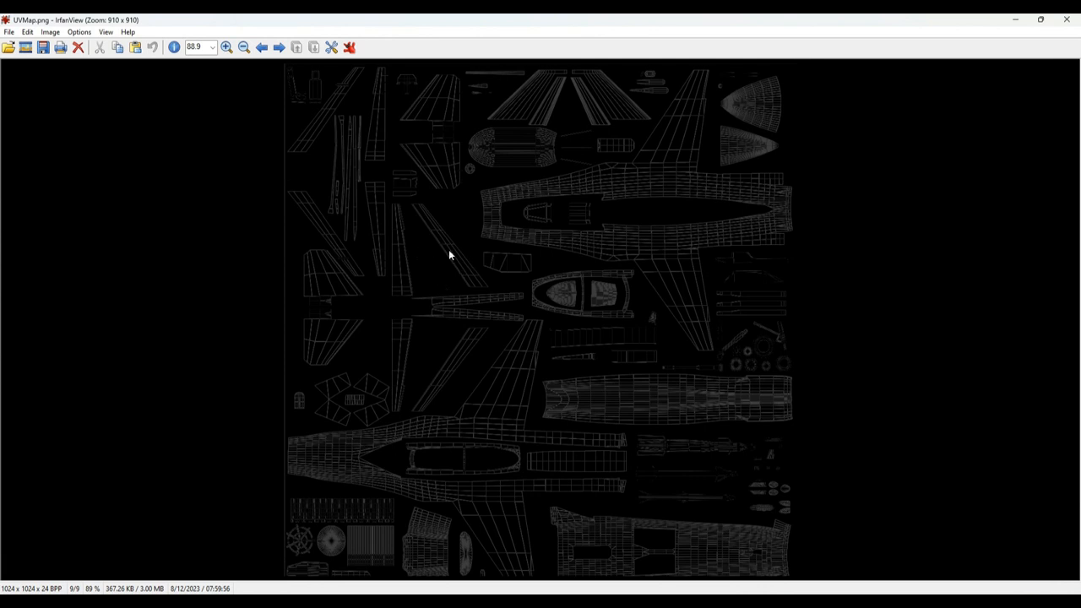
pyautogui.moveTo(1013, 57)
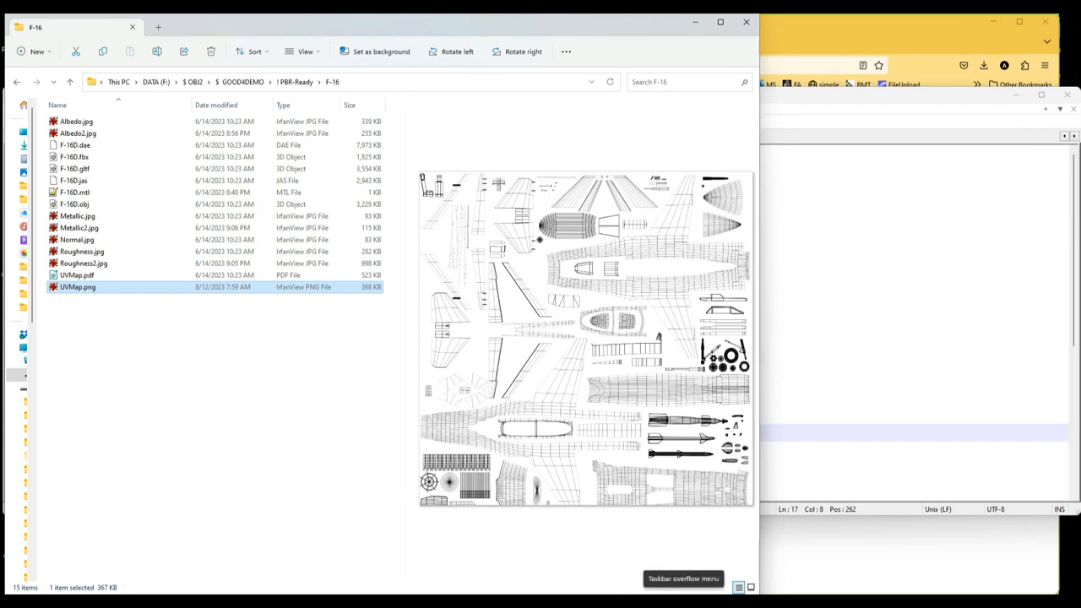
pyautogui.moveTo(224, 375)
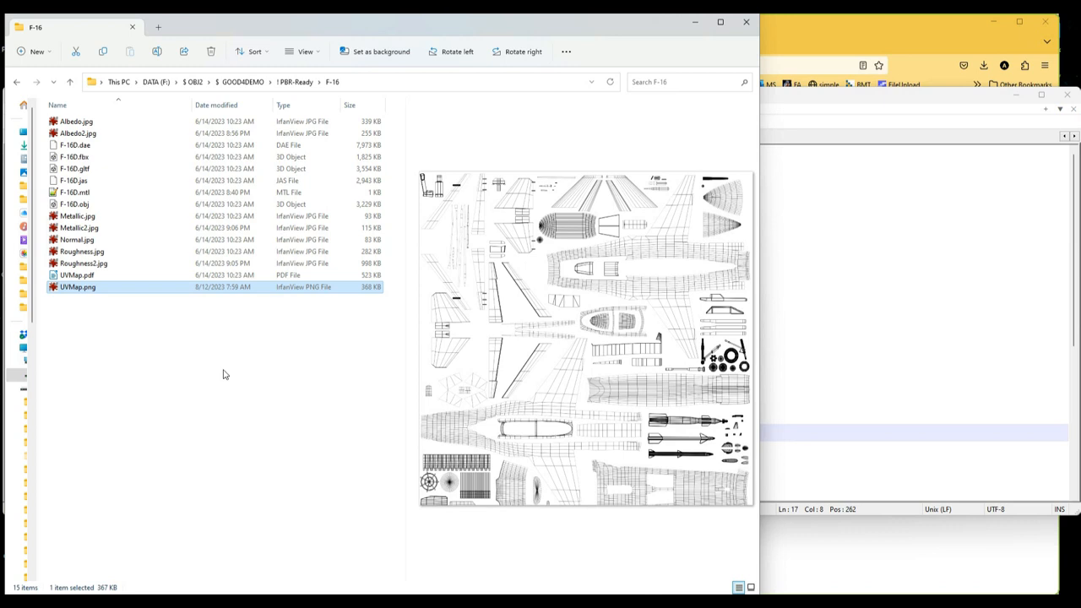
pyautogui.moveTo(257, 368)
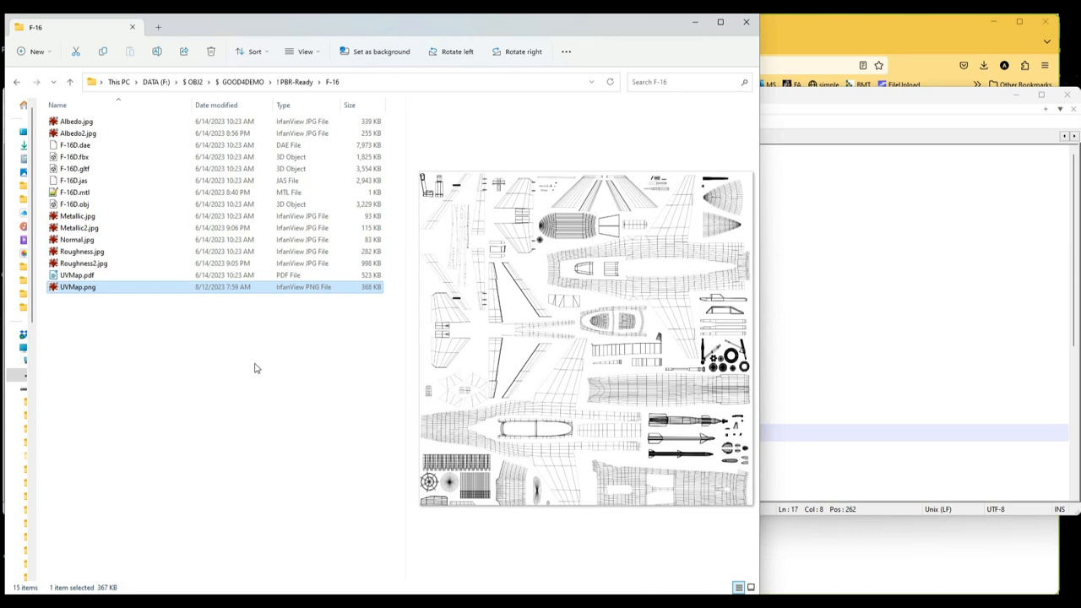
pyautogui.moveTo(425, 466)
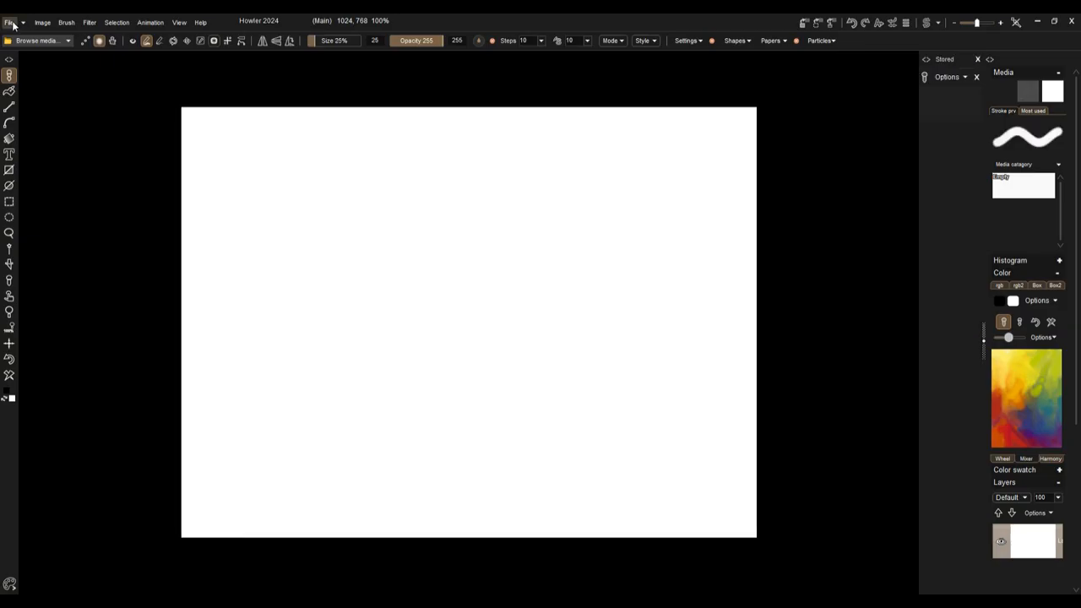
pyautogui.moveTo(90, 291)
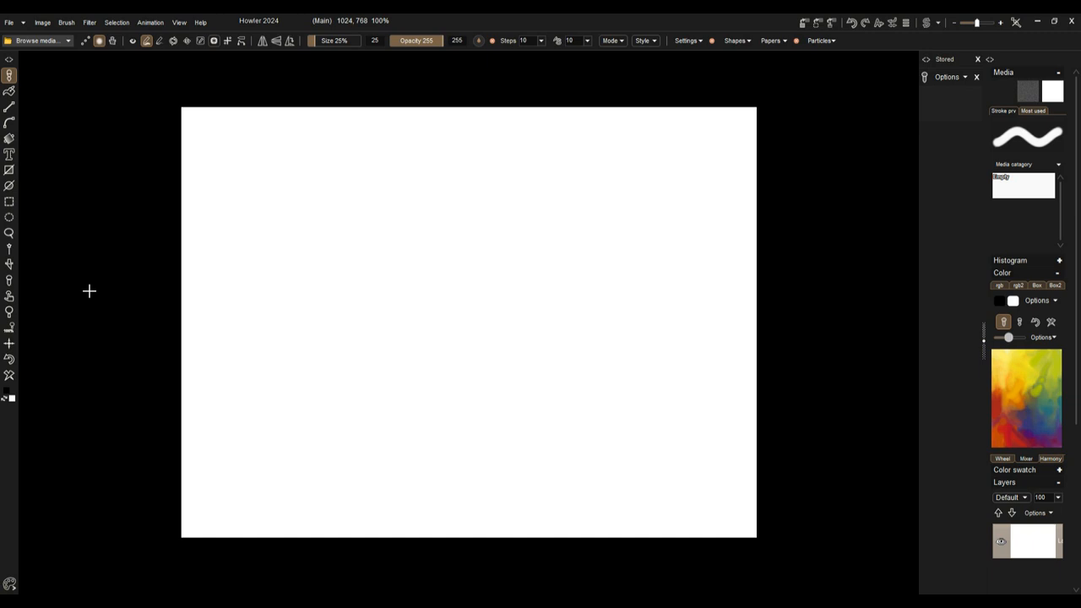
pyautogui.moveTo(78, 292)
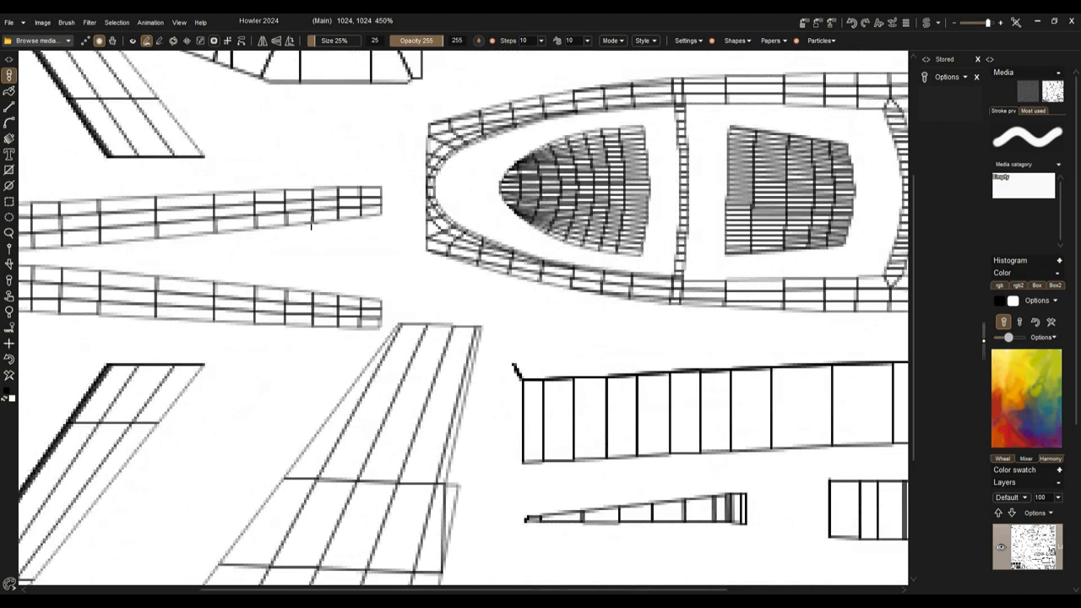
pyautogui.moveTo(41, 22)
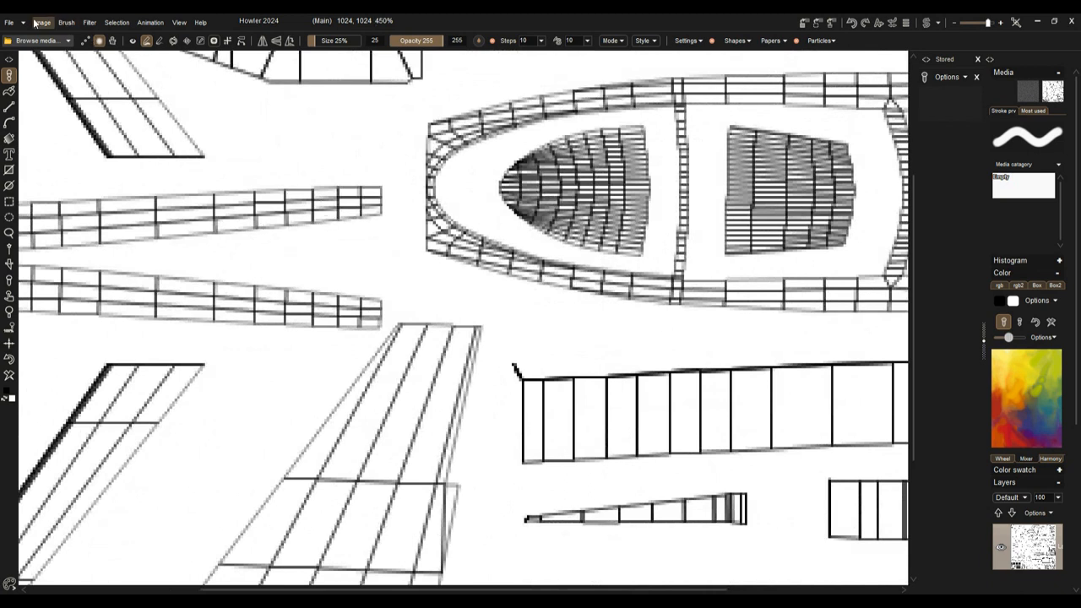
# - Load UVMap.png into Howler 2024 from the F-16 folder
pyautogui.click(41, 22)
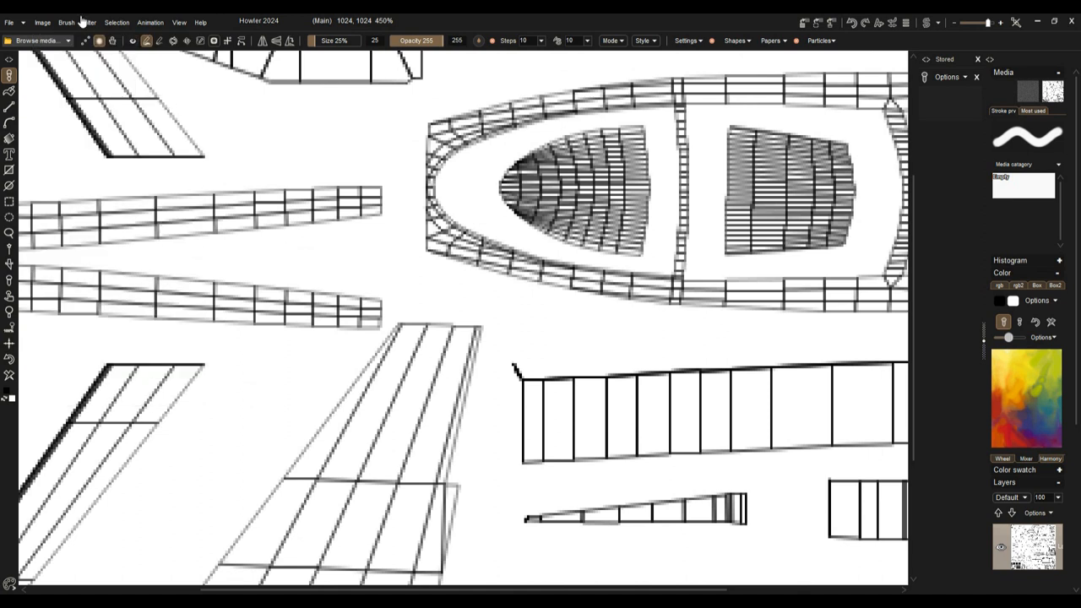
# - Preview a Threshold adjustment on the UV map, trying levels 165 and 241
pyautogui.click(90, 22)
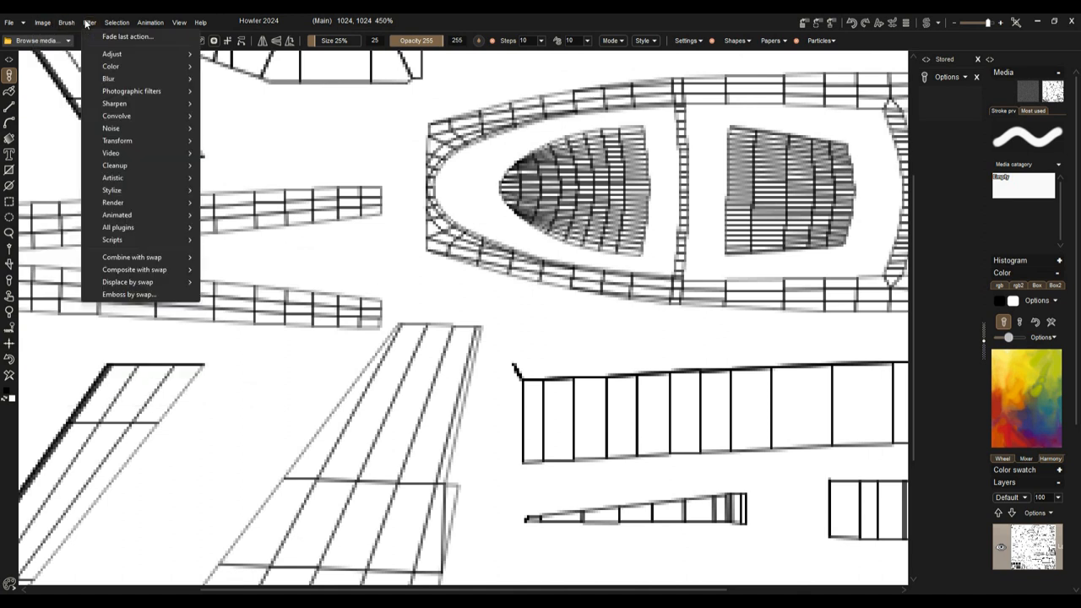
pyautogui.click(89, 21)
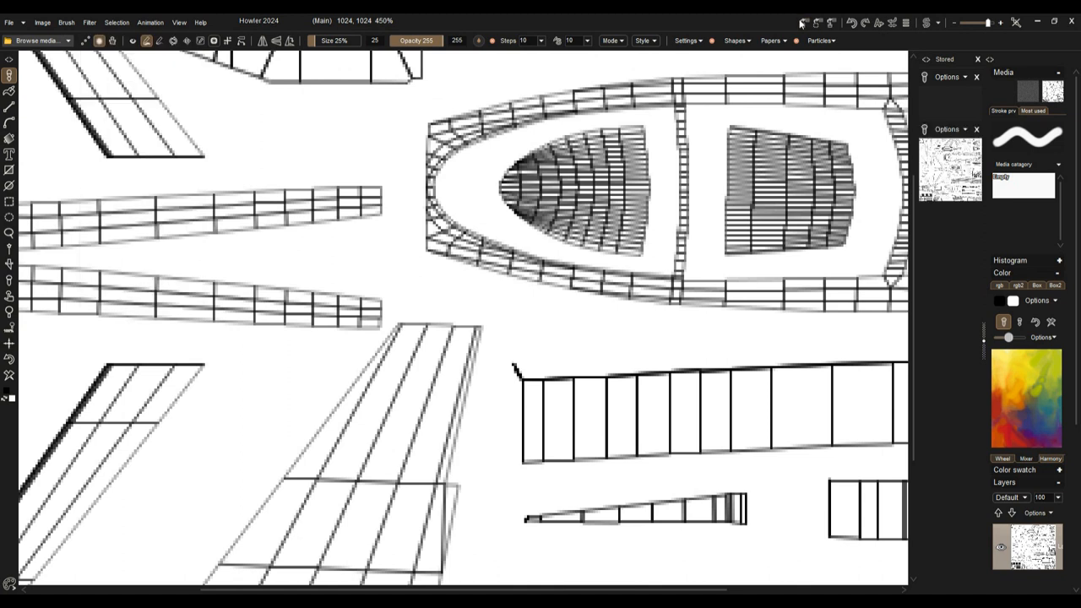
pyautogui.click(89, 22)
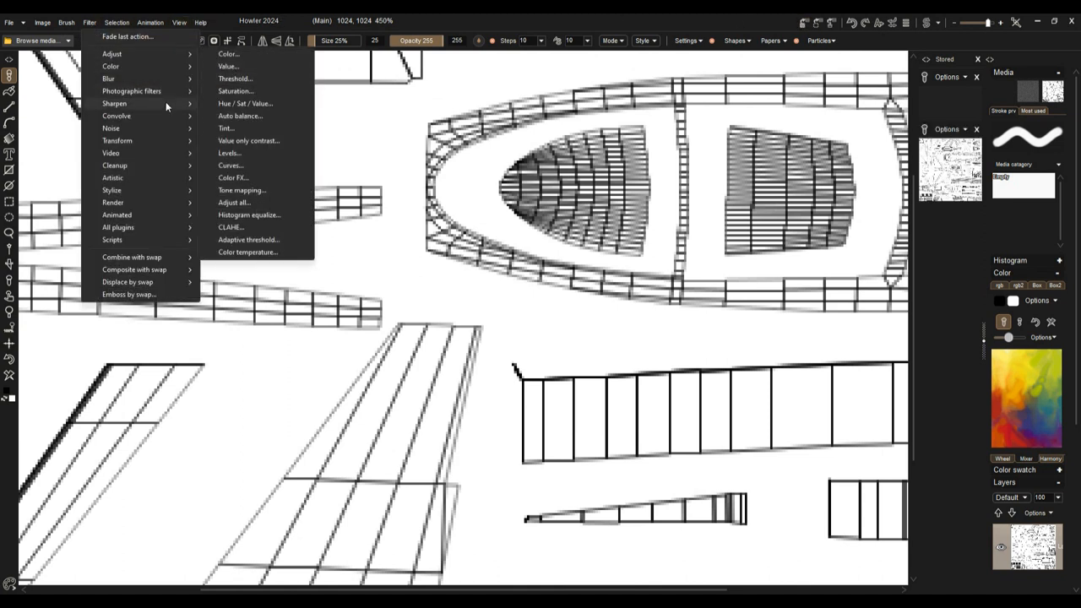
pyautogui.moveTo(112, 54)
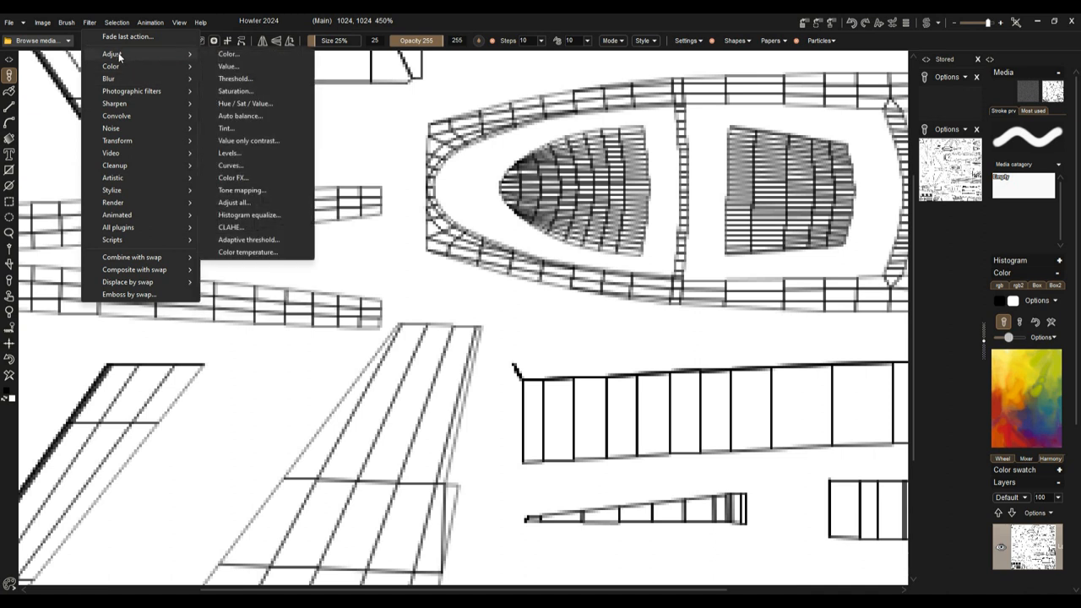
pyautogui.click(235, 78)
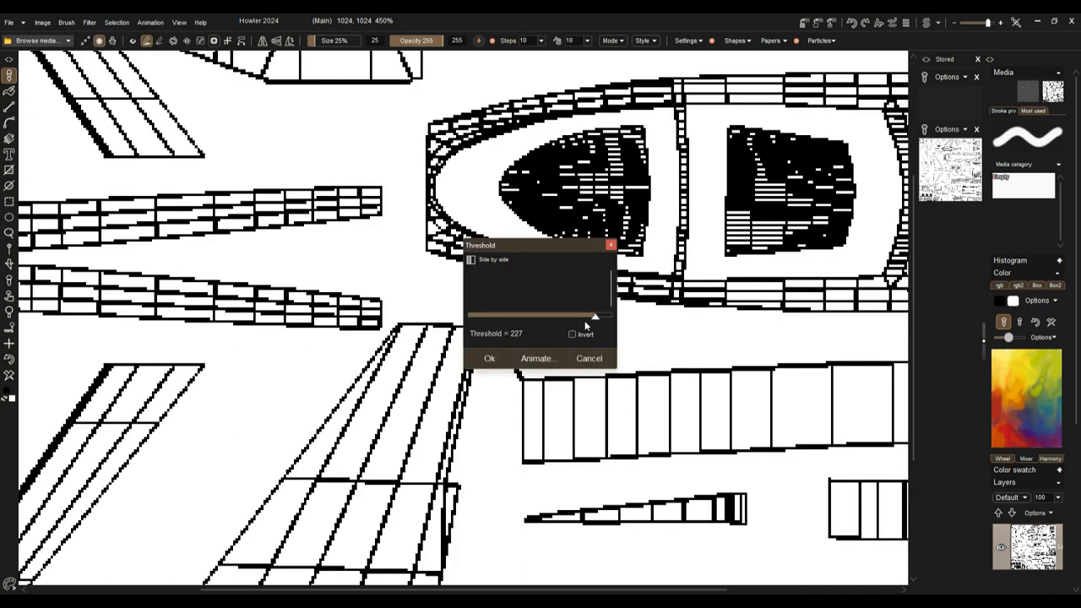
pyautogui.moveTo(594, 314); pyautogui.dragTo(561, 315)
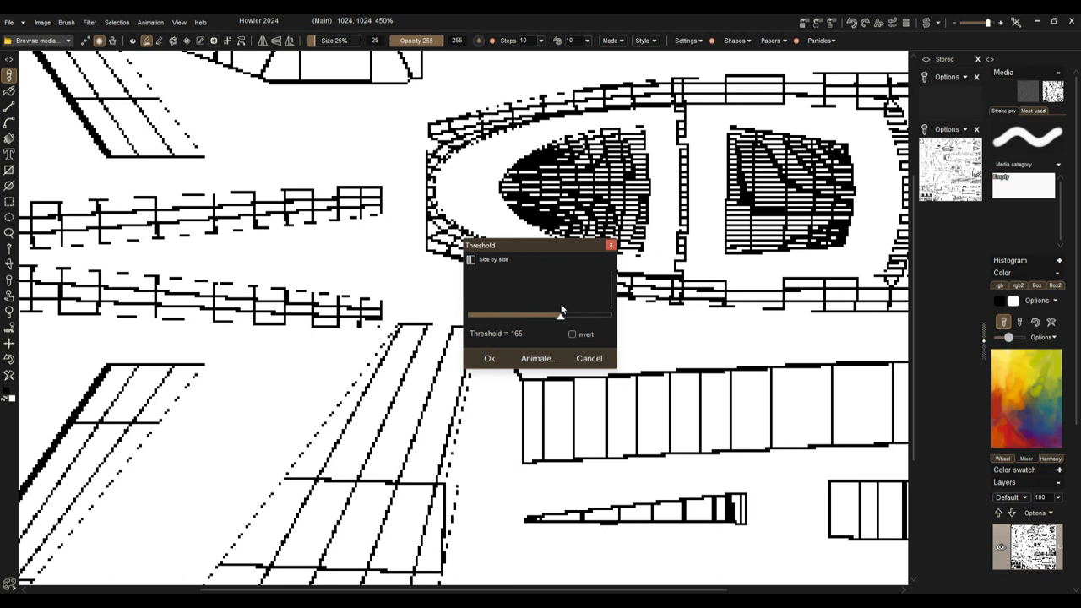
pyautogui.moveTo(560, 316); pyautogui.dragTo(604, 316)
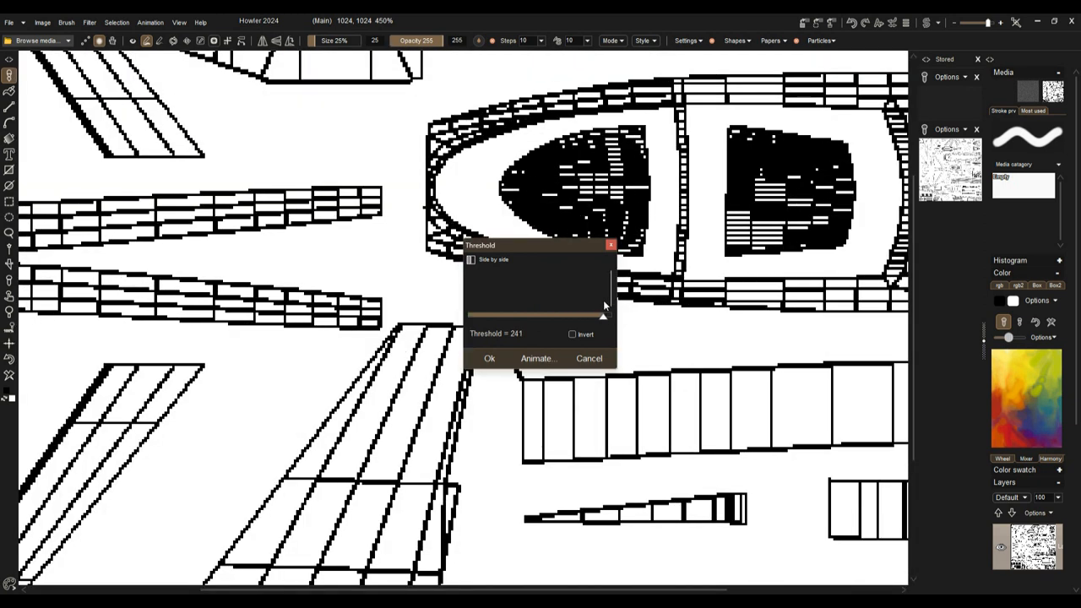
pyautogui.moveTo(604, 314); pyautogui.dragTo(590, 314)
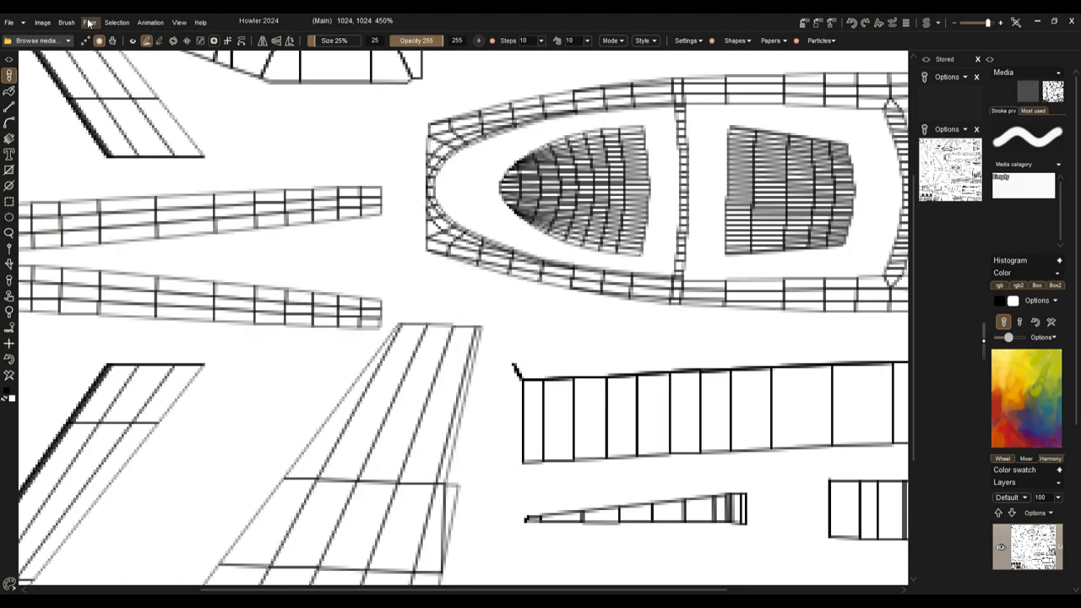
# - Apply a Value adjustment with Value 140, Brightness 61, Contrast 129 and Gamma 115
pyautogui.click(88, 22)
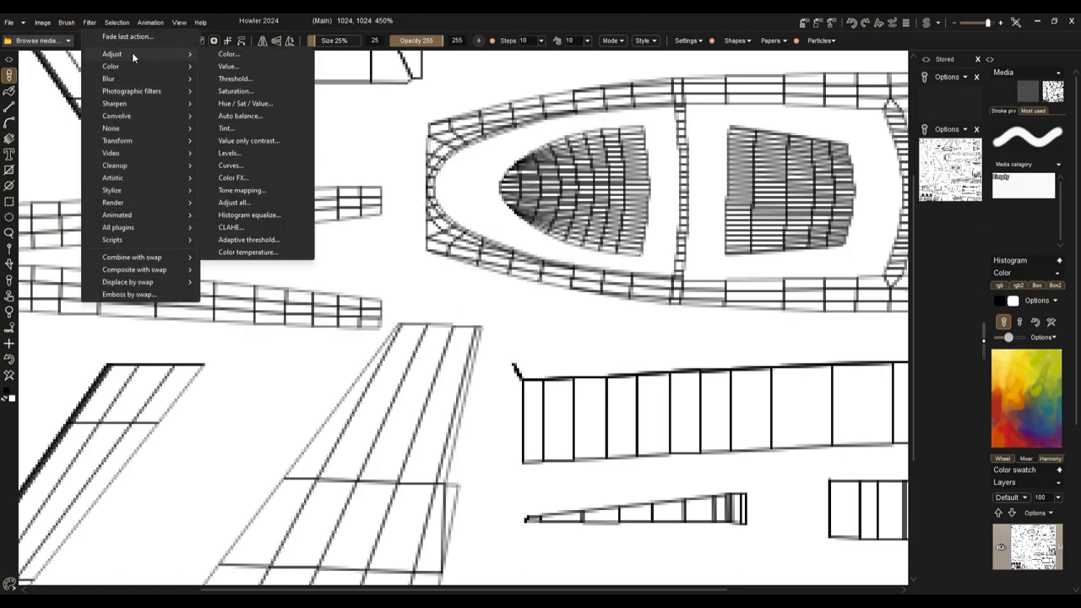
pyautogui.moveTo(257, 103)
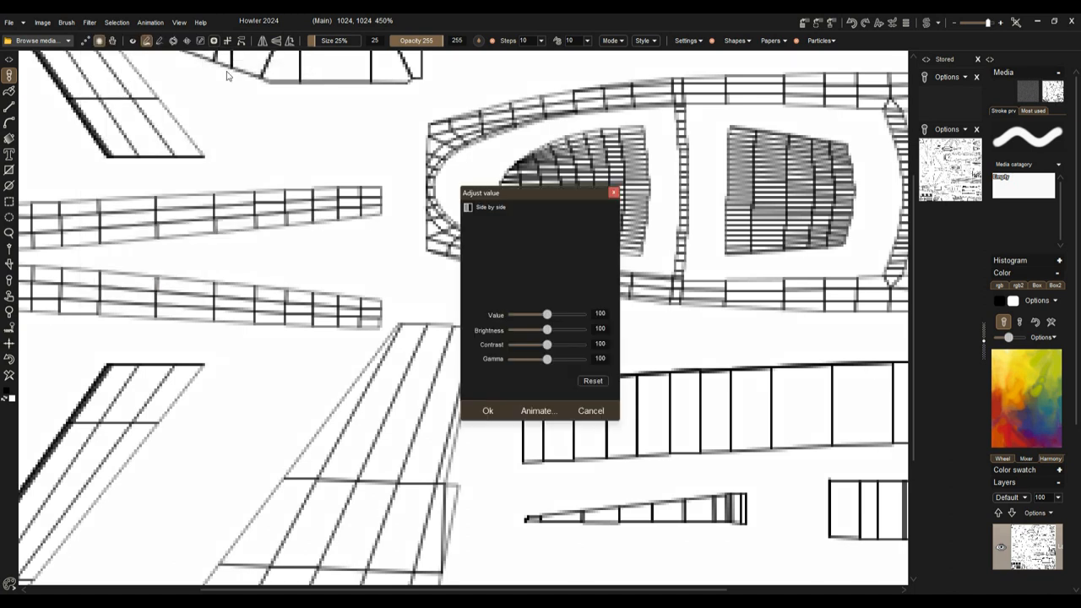
pyautogui.moveTo(547, 344); pyautogui.dragTo(554, 344)
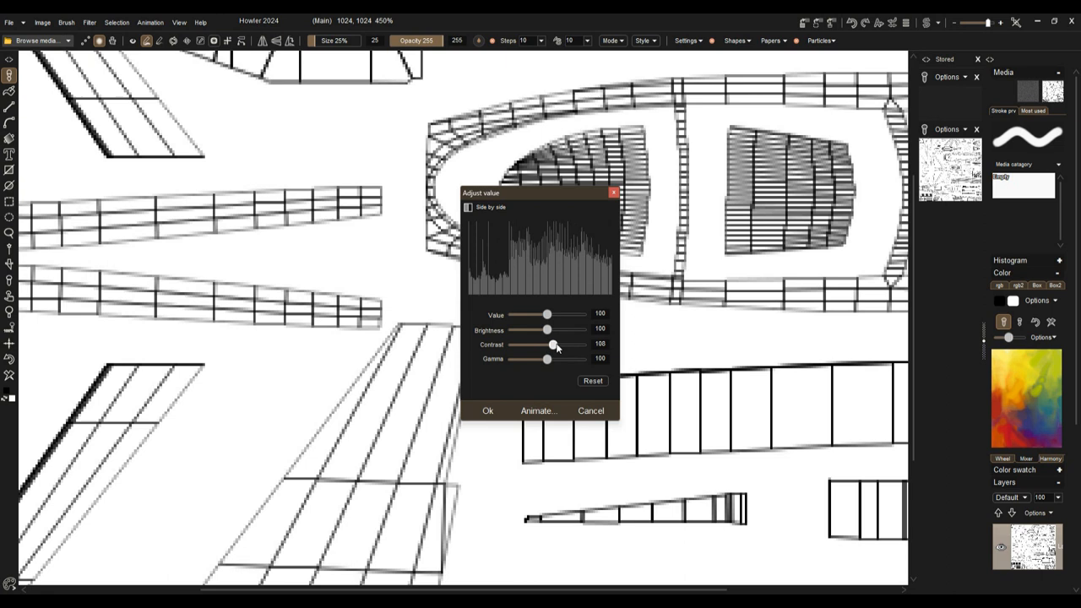
pyautogui.moveTo(554, 329); pyautogui.dragTo(547, 329)
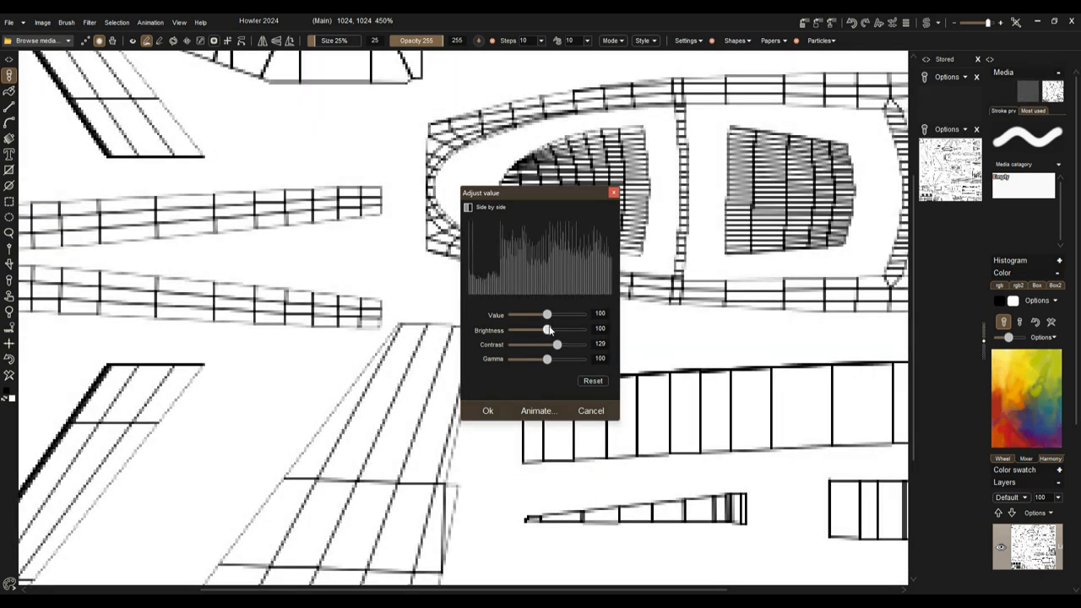
pyautogui.moveTo(547, 314); pyautogui.dragTo(564, 314)
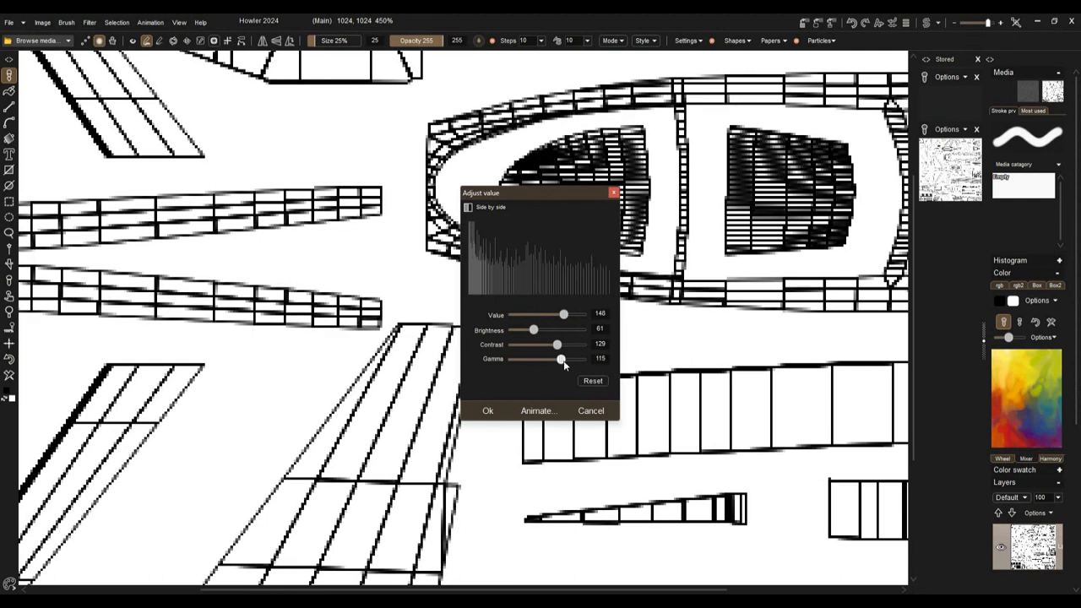
pyautogui.moveTo(561, 358); pyautogui.dragTo(554, 358)
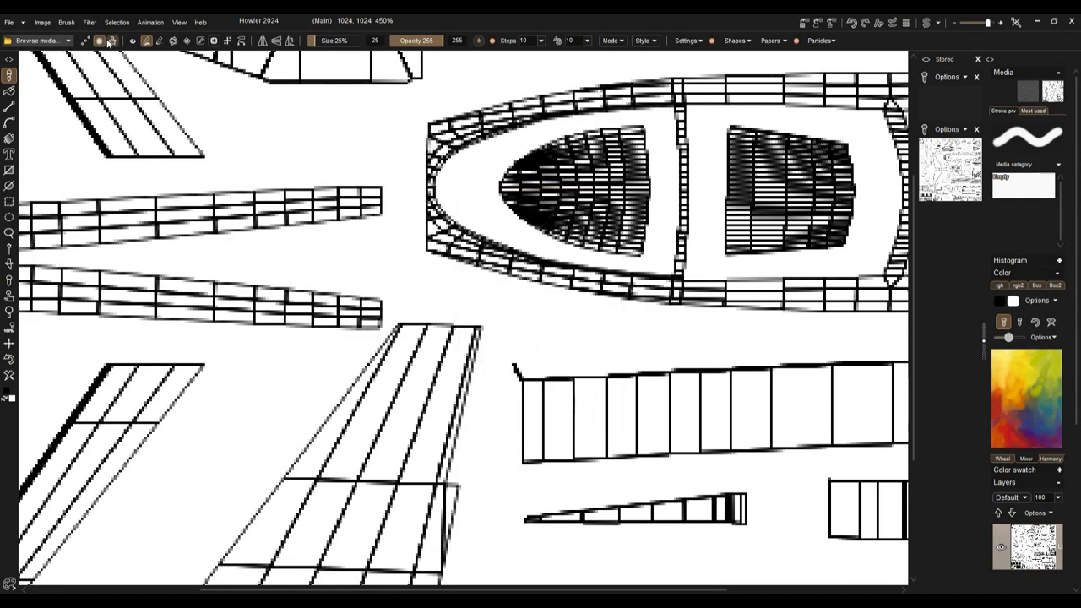
pyautogui.click(87, 22)
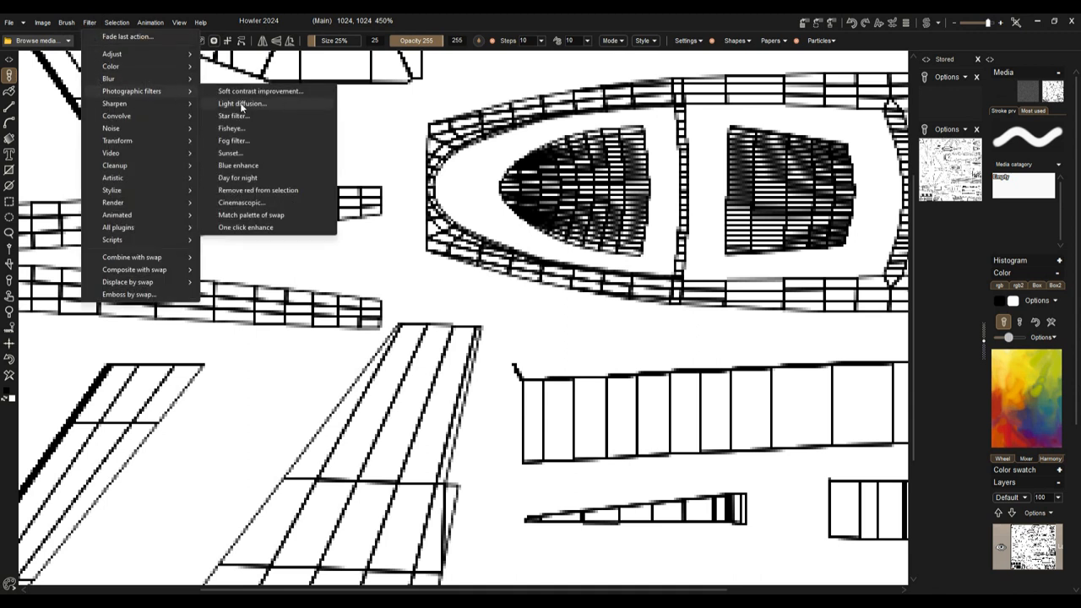
# - Apply a Light diffusion filter set to Dark diffusion with Radius 12
pyautogui.click(241, 103)
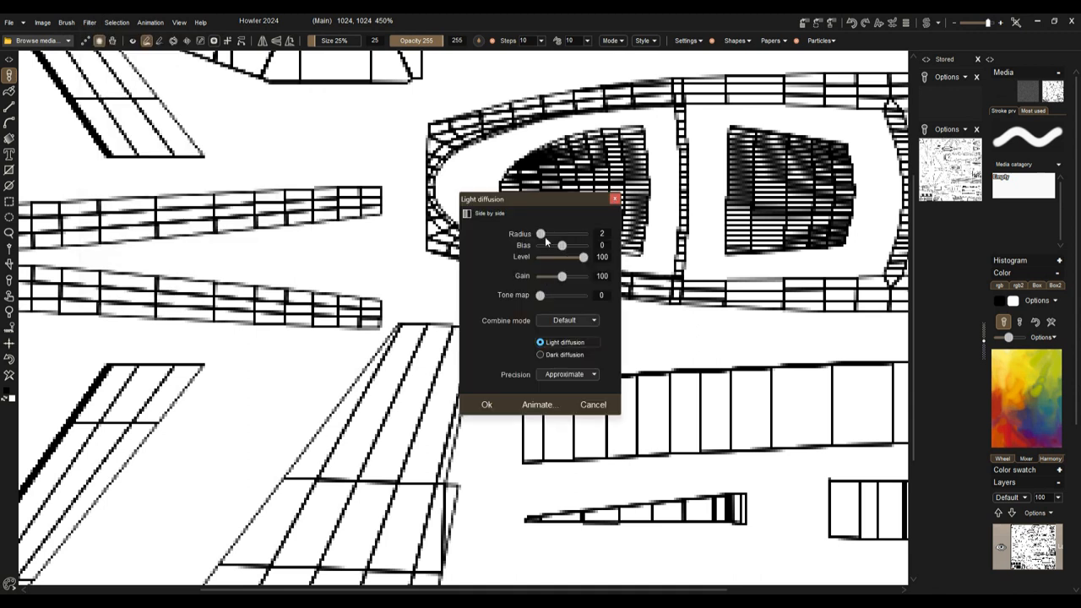
pyautogui.moveTo(547, 361)
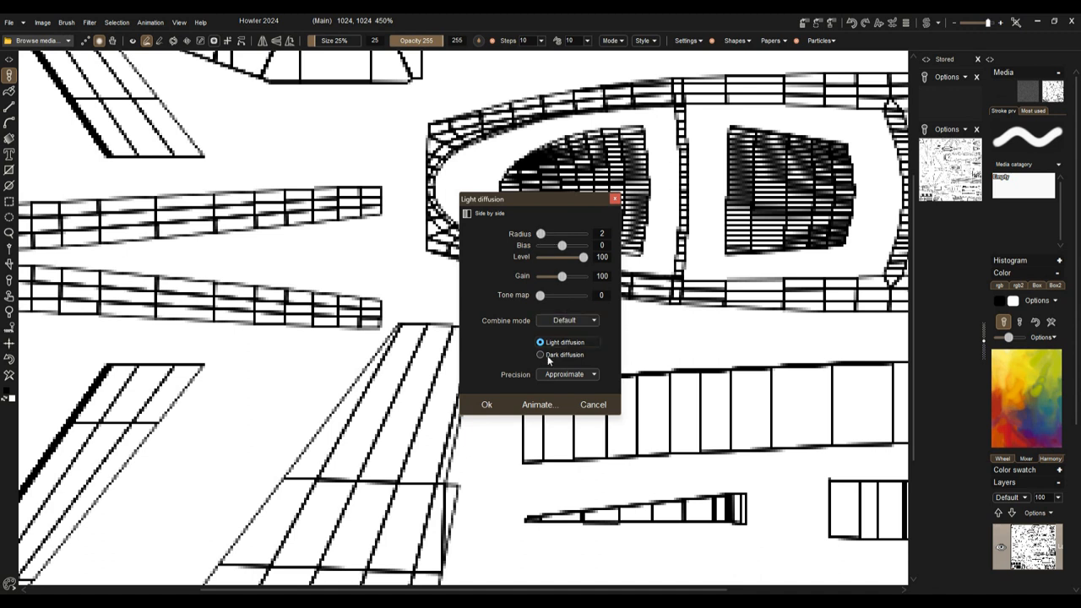
pyautogui.click(541, 354)
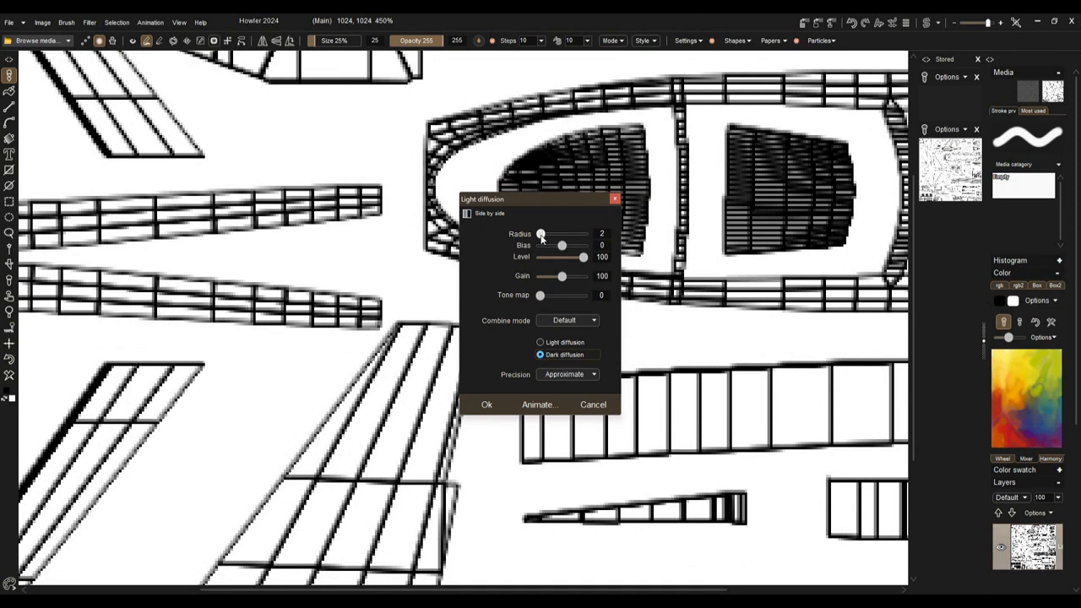
pyautogui.moveTo(541, 233); pyautogui.dragTo(560, 233)
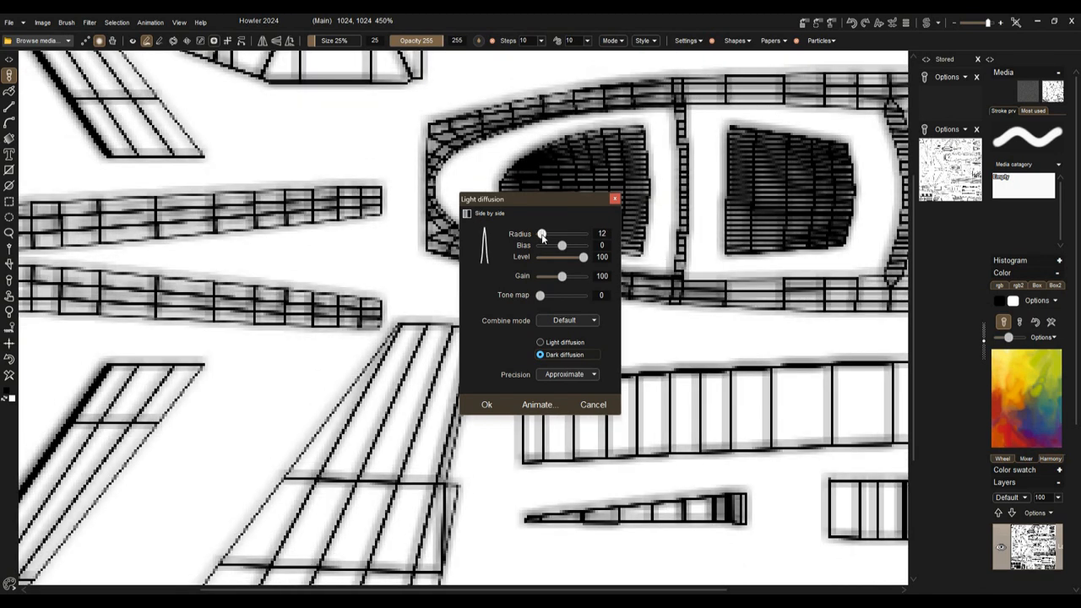
pyautogui.moveTo(544, 234); pyautogui.dragTo(541, 233)
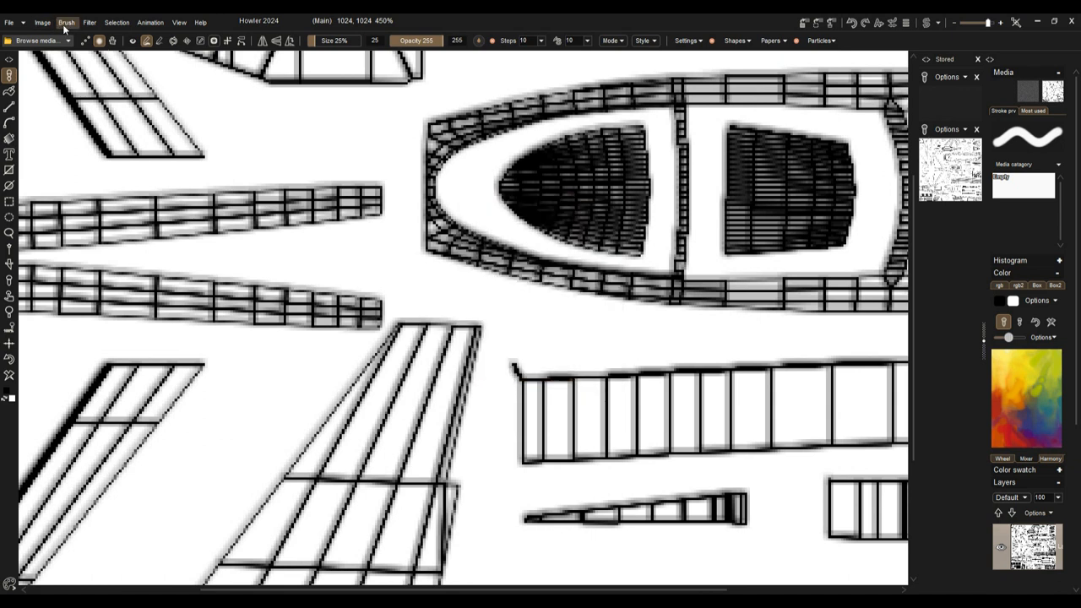
# - Reset the Value filter and fine-tune Gamma and Contrast to harden the diffused lines
pyautogui.click(88, 22)
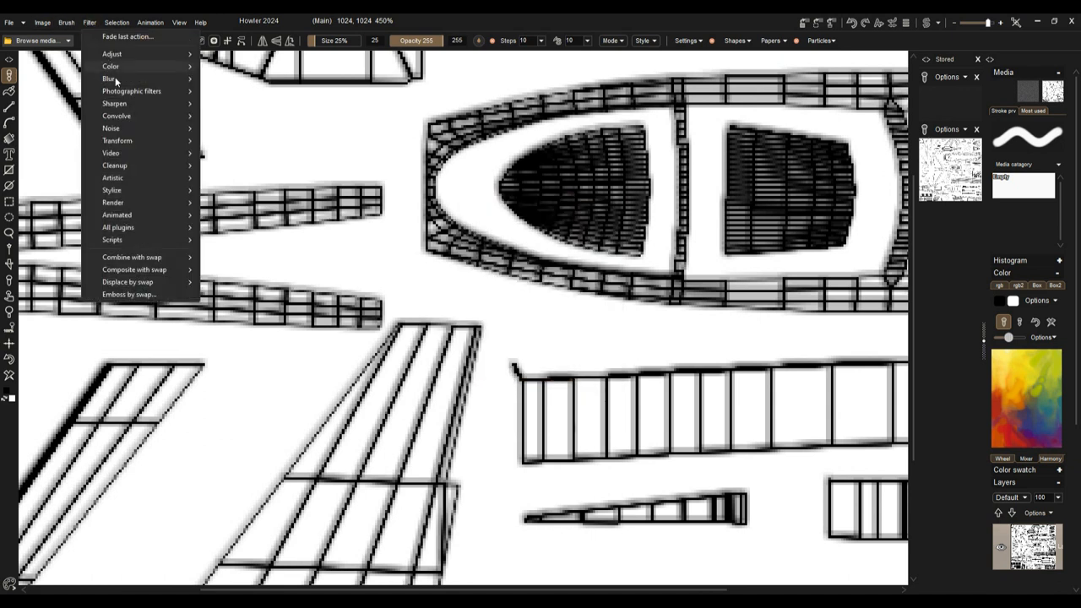
pyautogui.click(112, 52)
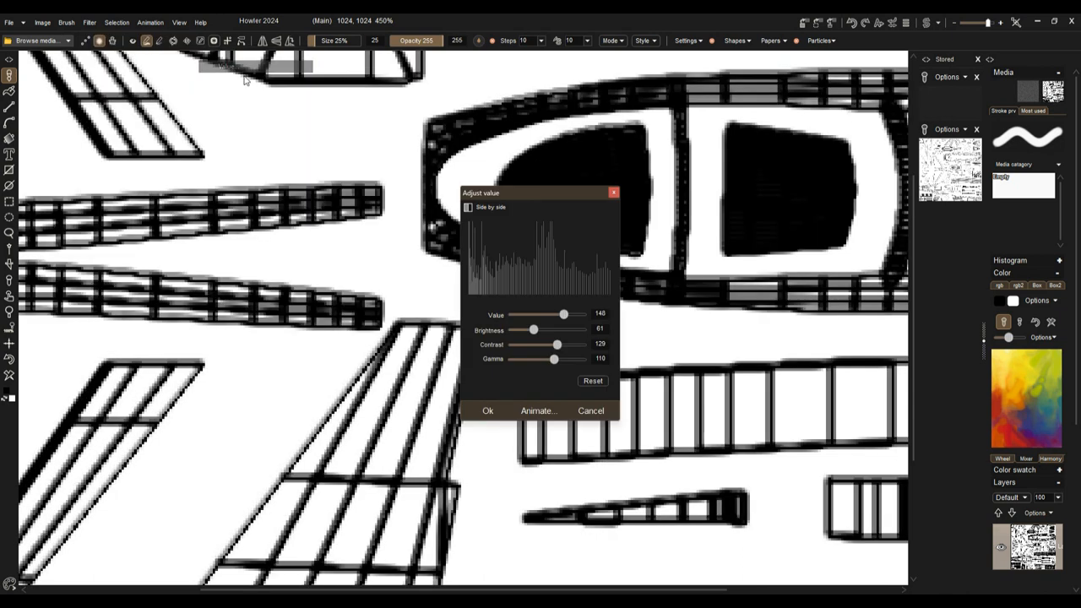
pyautogui.click(591, 380)
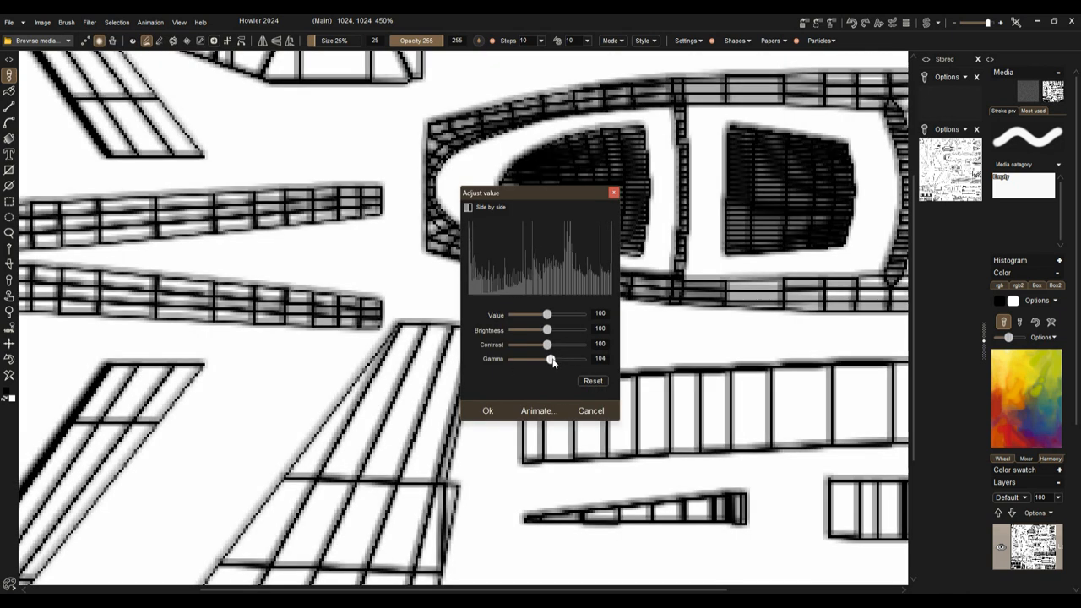
pyautogui.moveTo(547, 358); pyautogui.dragTo(566, 358)
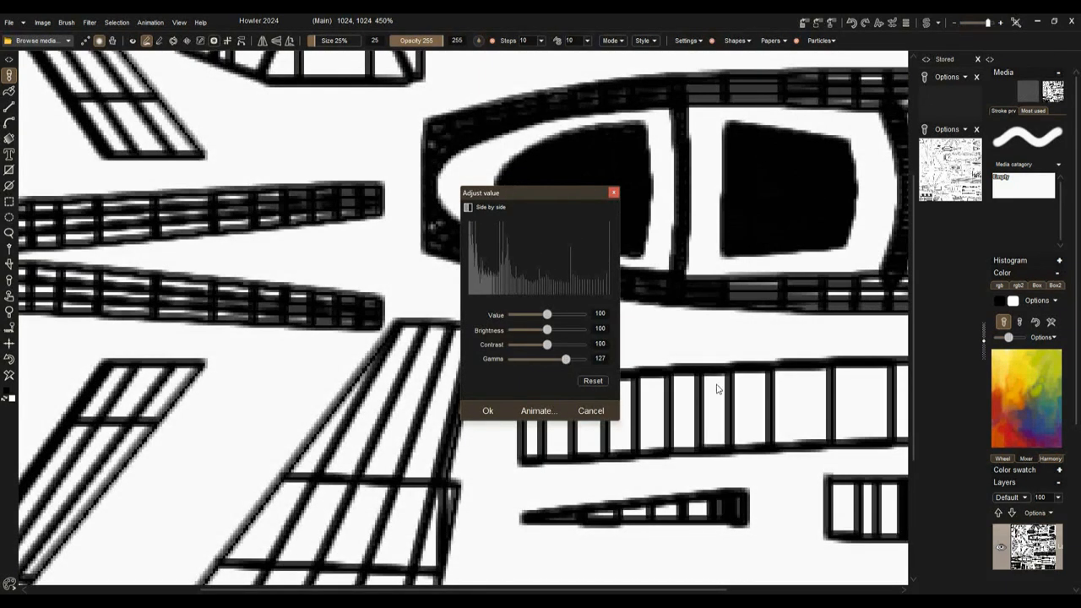
pyautogui.moveTo(566, 358); pyautogui.dragTo(557, 358)
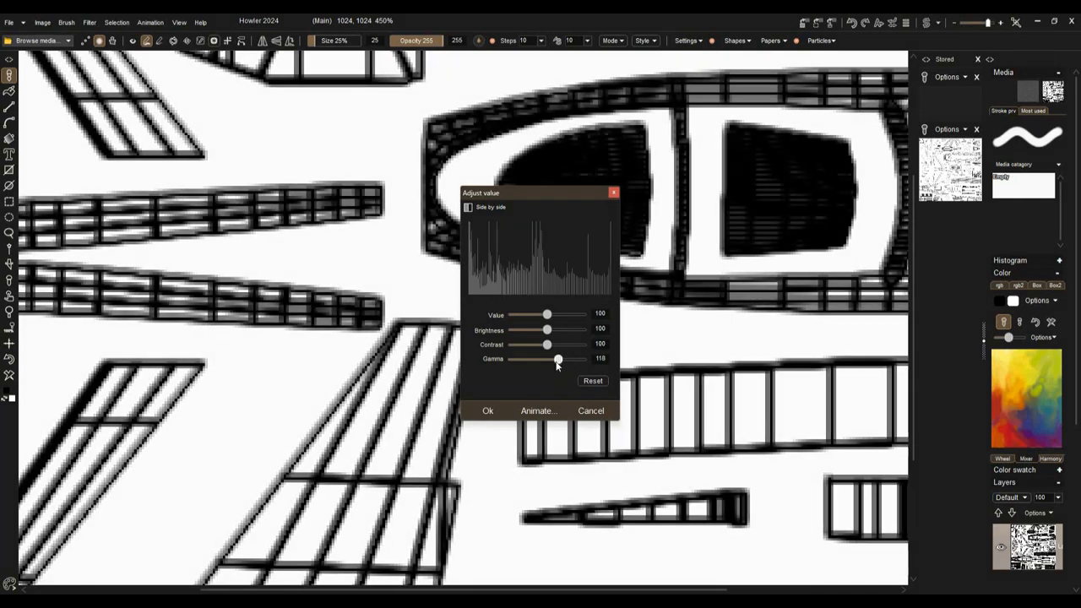
pyautogui.moveTo(557, 358); pyautogui.dragTo(552, 358)
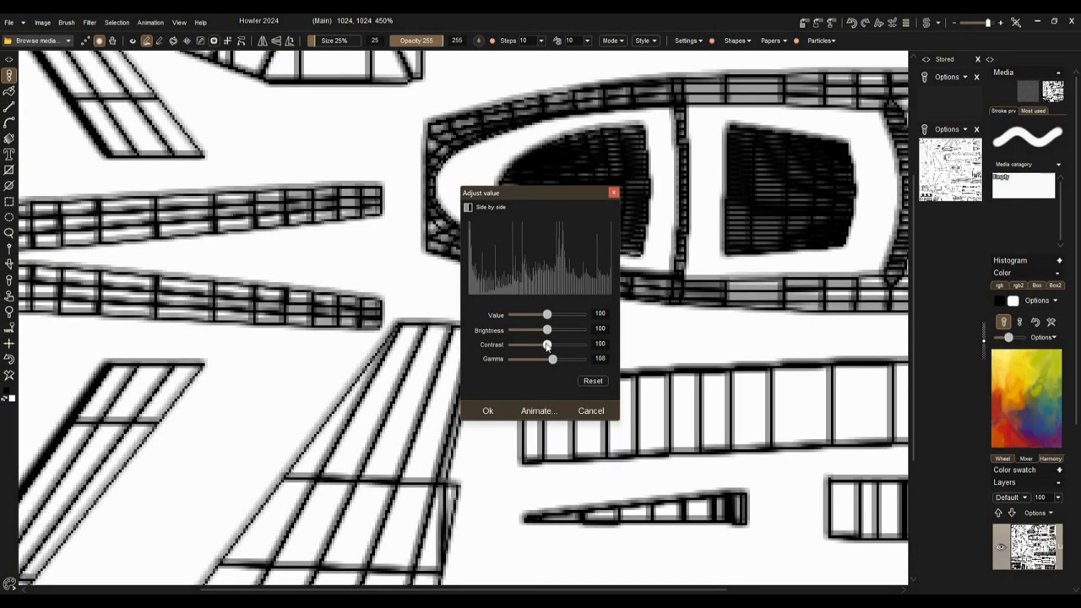
pyautogui.moveTo(548, 345); pyautogui.dragTo(552, 344)
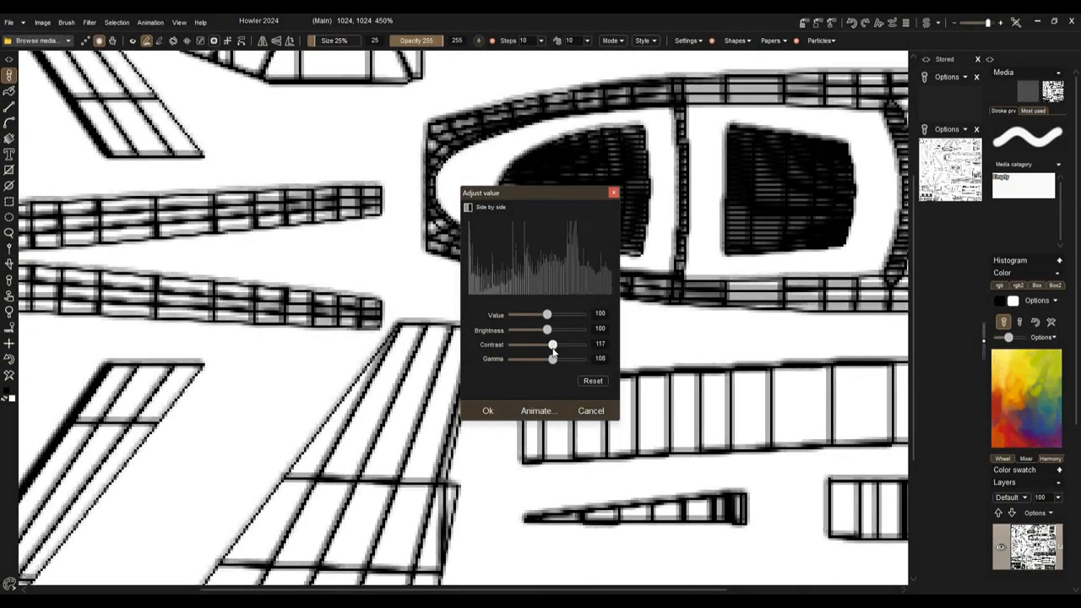
pyautogui.moveTo(554, 344); pyautogui.dragTo(549, 345)
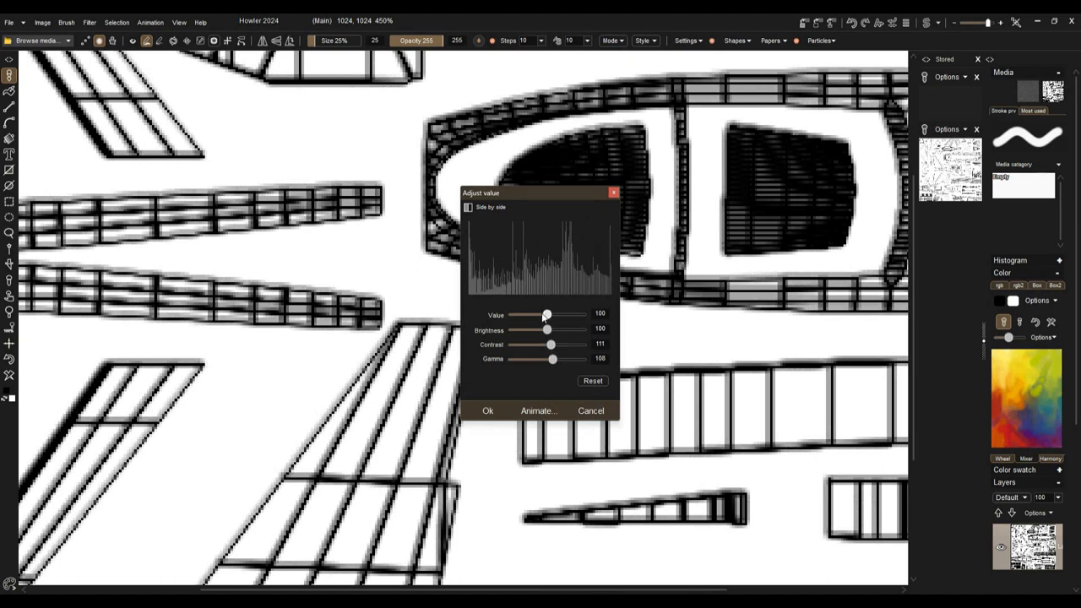
# - Nudge Value and Brightness to keep the background white, then apply the adjustment
pyautogui.moveTo(543, 316); pyautogui.dragTo(548, 316)
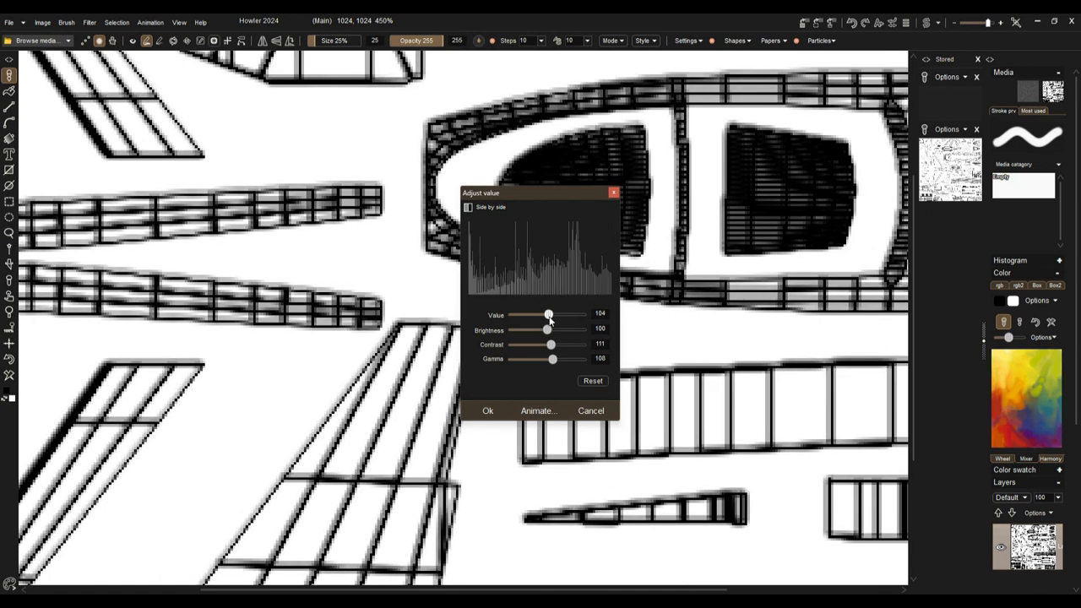
pyautogui.moveTo(547, 329); pyautogui.dragTo(539, 330)
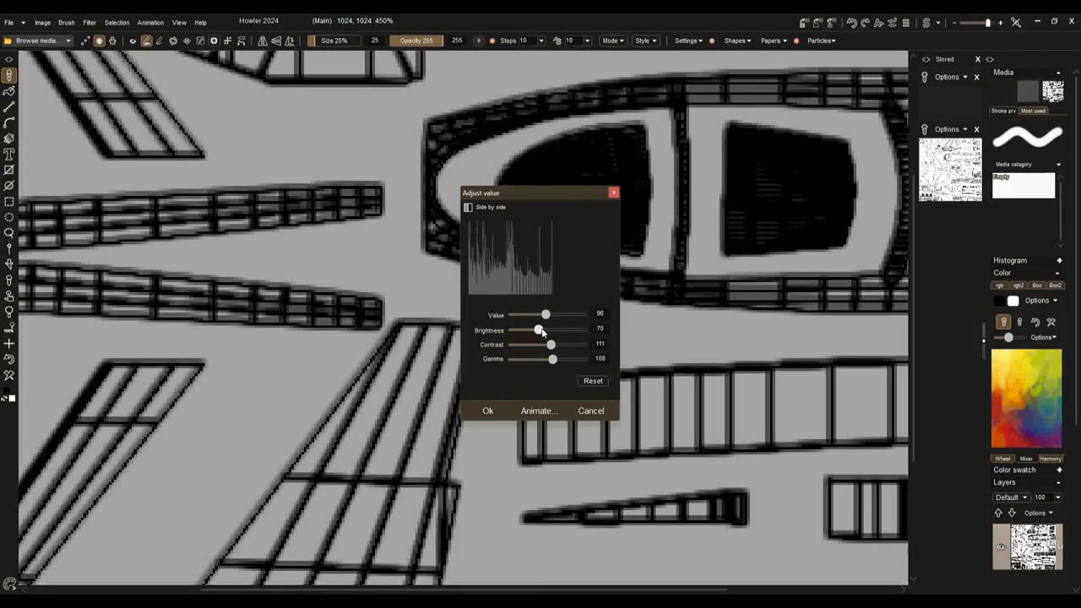
pyautogui.moveTo(537, 329); pyautogui.dragTo(547, 329)
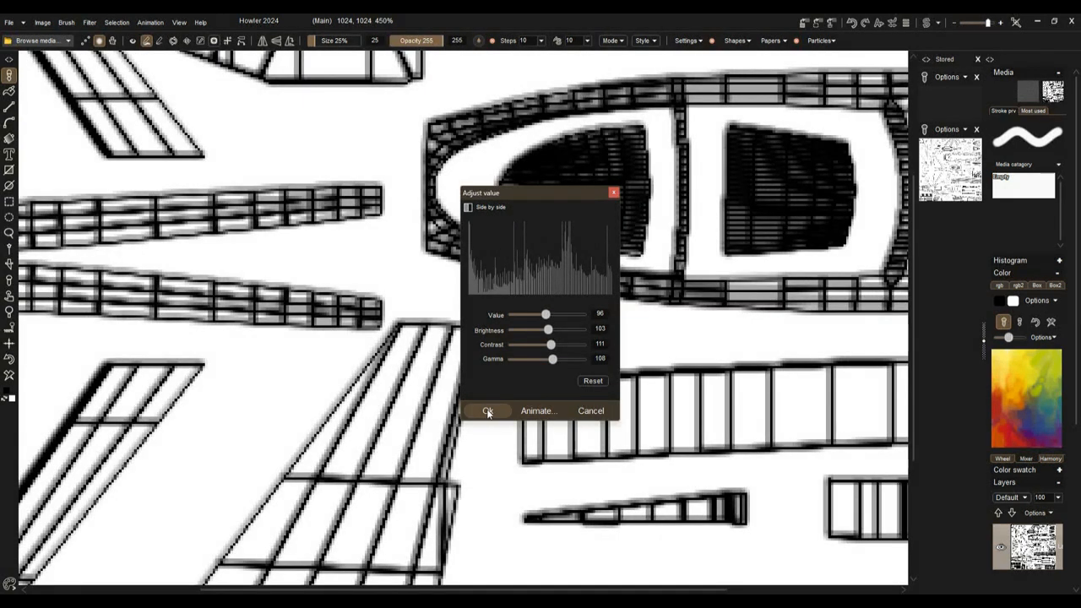
pyautogui.click(486, 410)
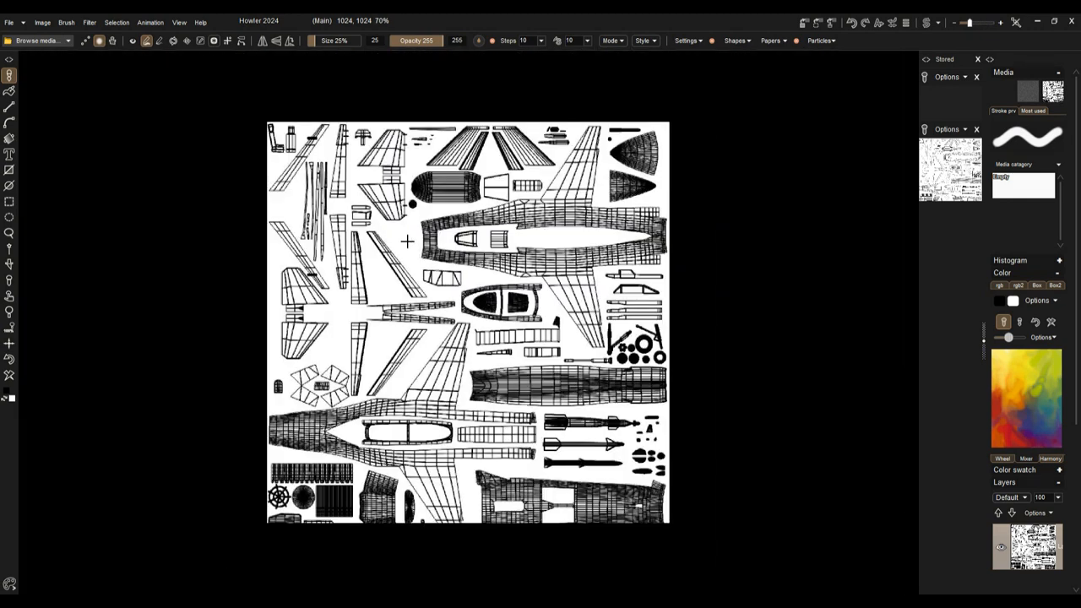